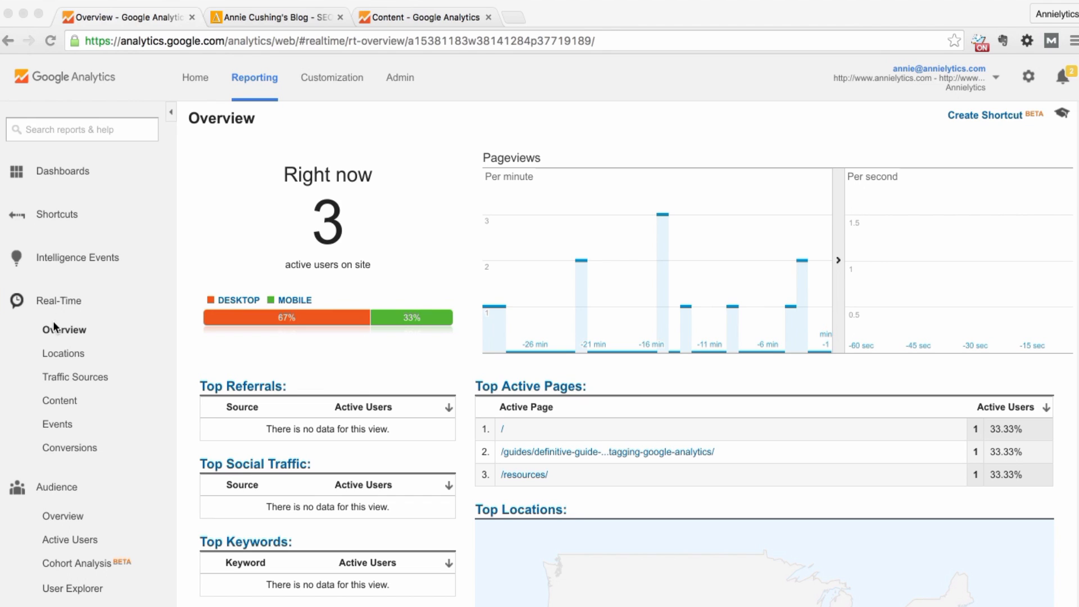
mouse_move(197, 218)
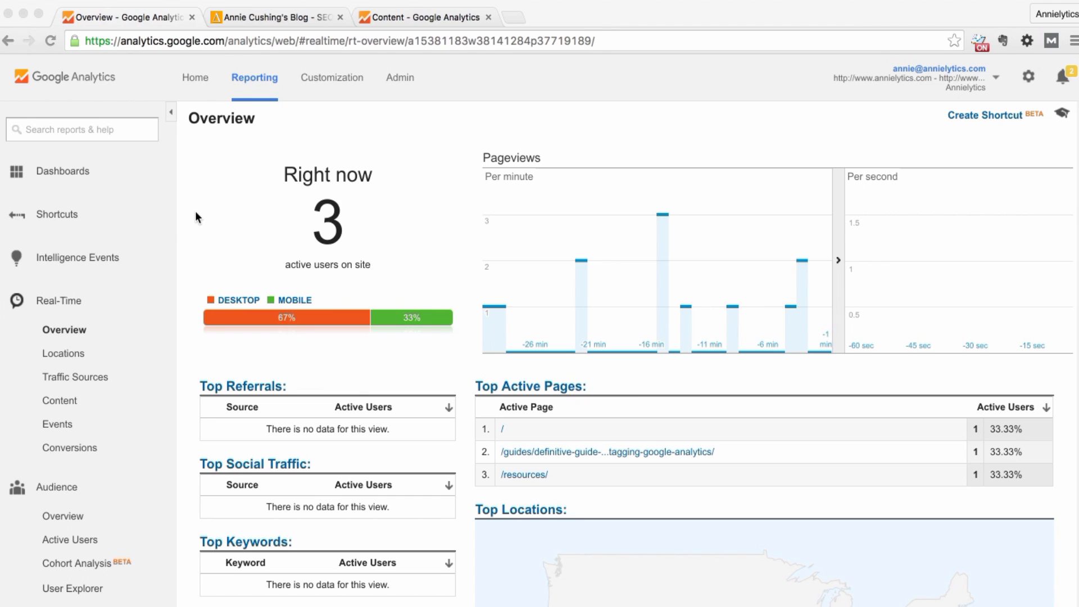
mouse_move(227, 209)
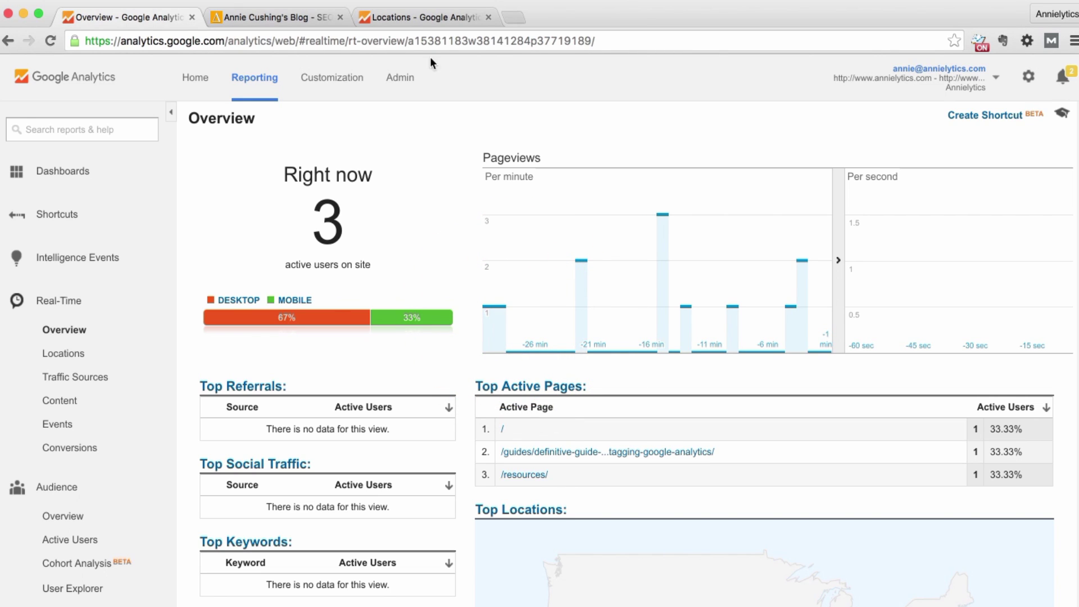
- Show the Real-Time Locations report listing 89 active users, mostly in the United States
click(61, 353)
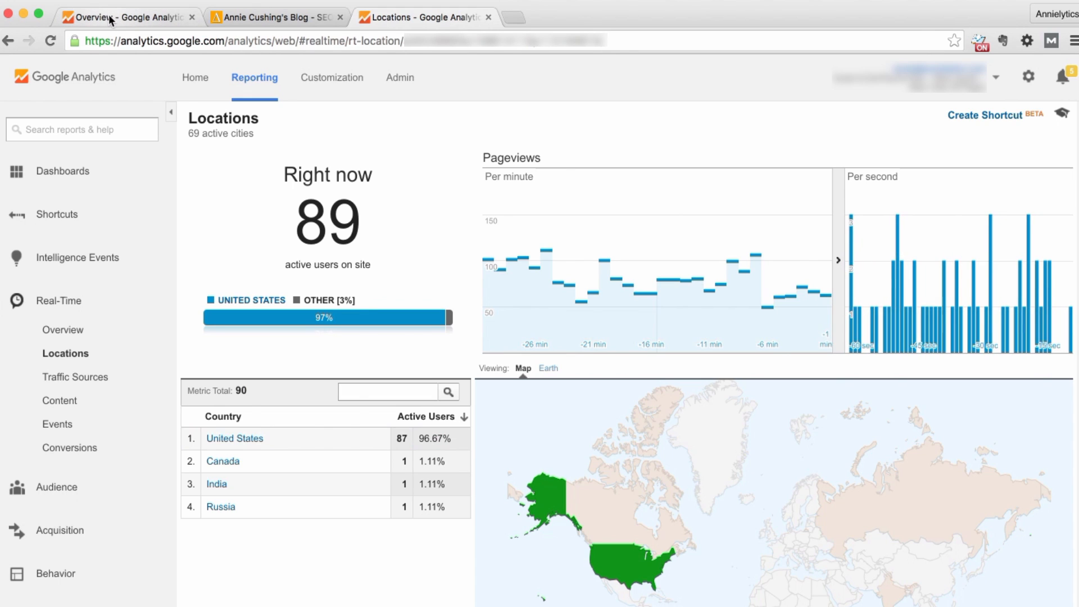
- Filter the Real-Time Locations report to United States, then Philadelphia, leaving one active user
click(63, 330)
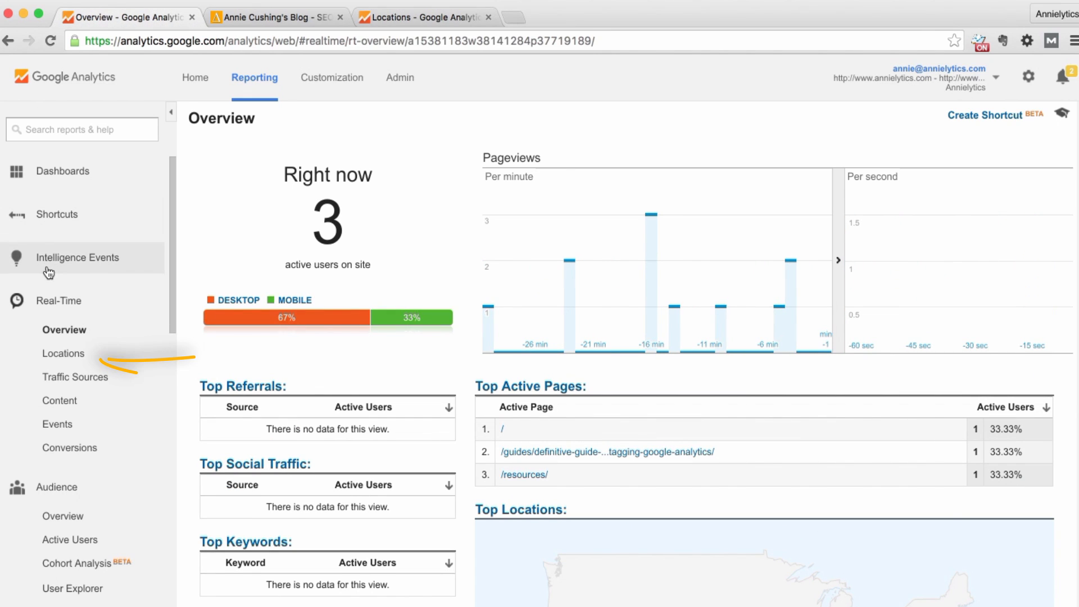
click(62, 353)
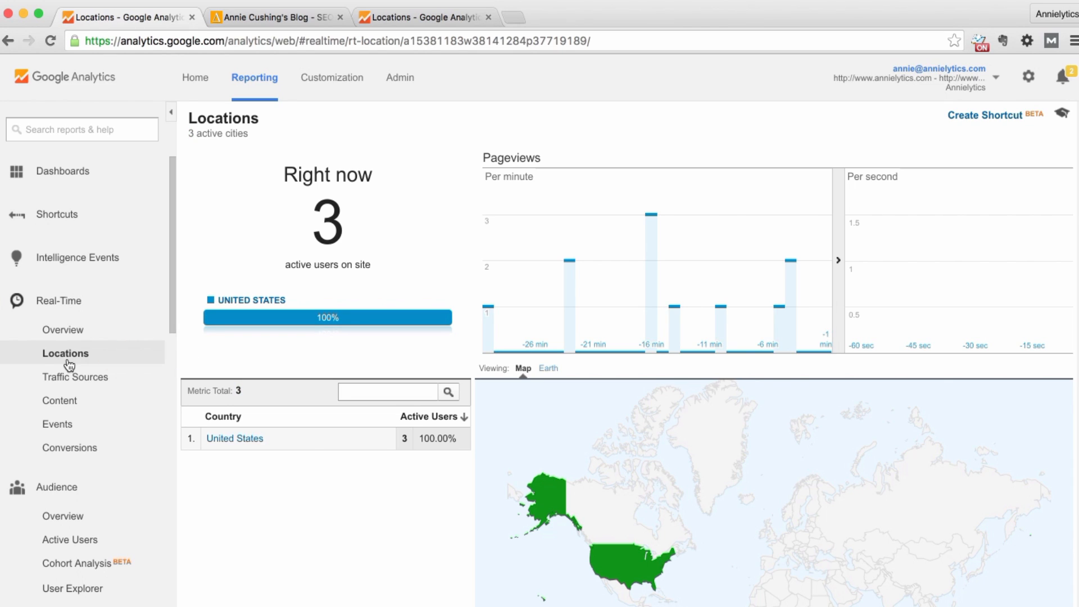
mouse_move(54, 350)
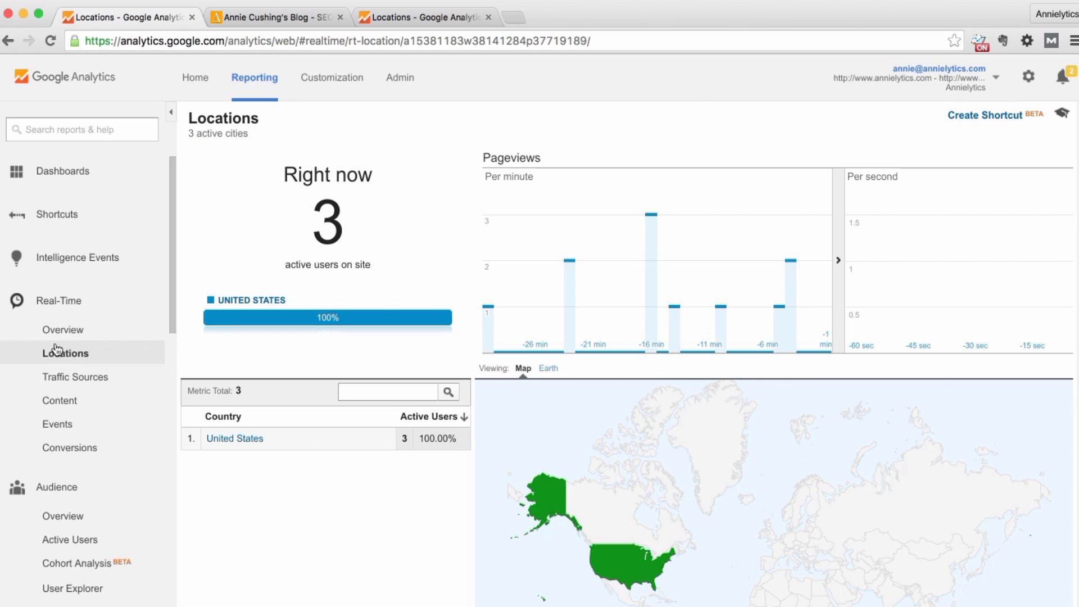
click(234, 439)
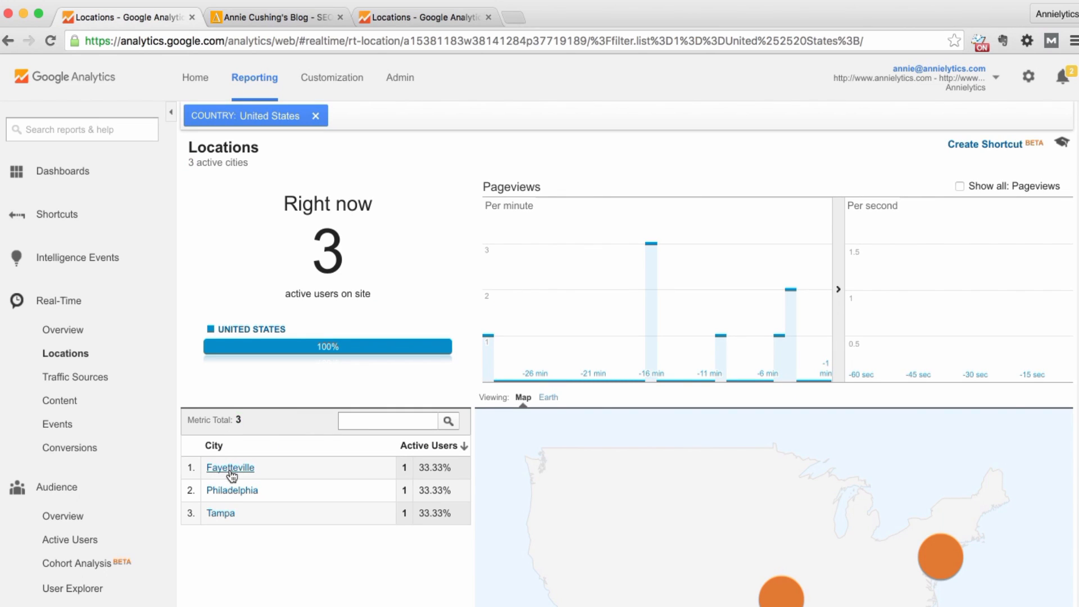
mouse_move(236, 495)
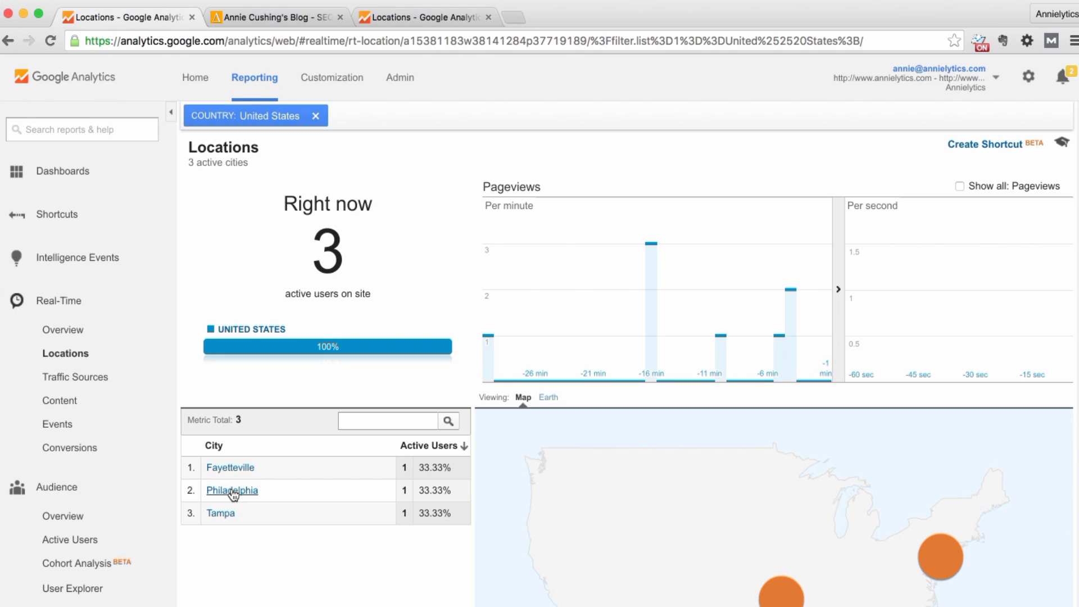
mouse_move(243, 517)
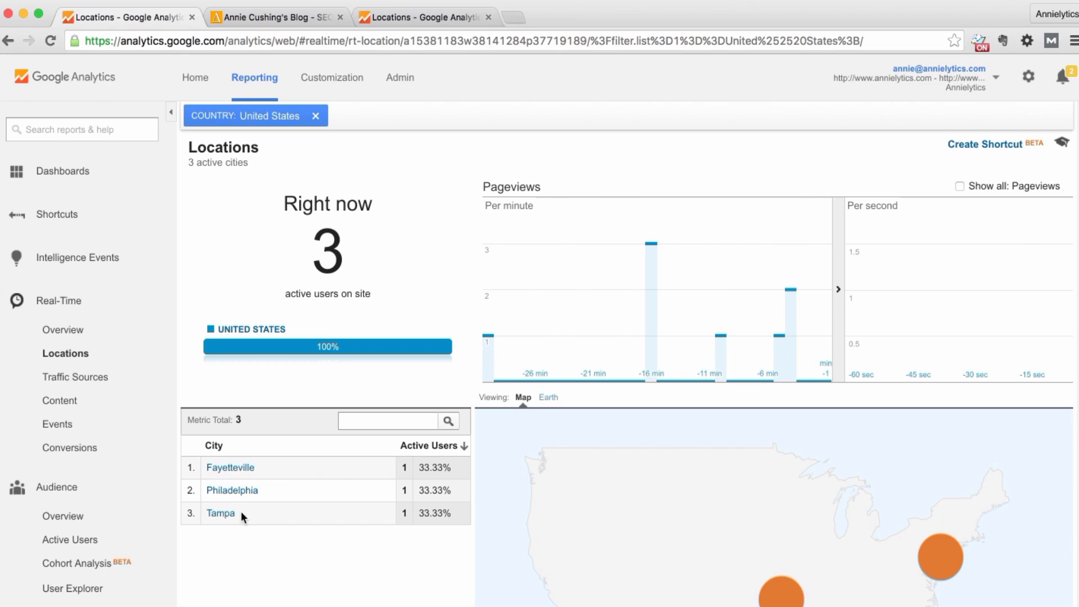
mouse_move(246, 486)
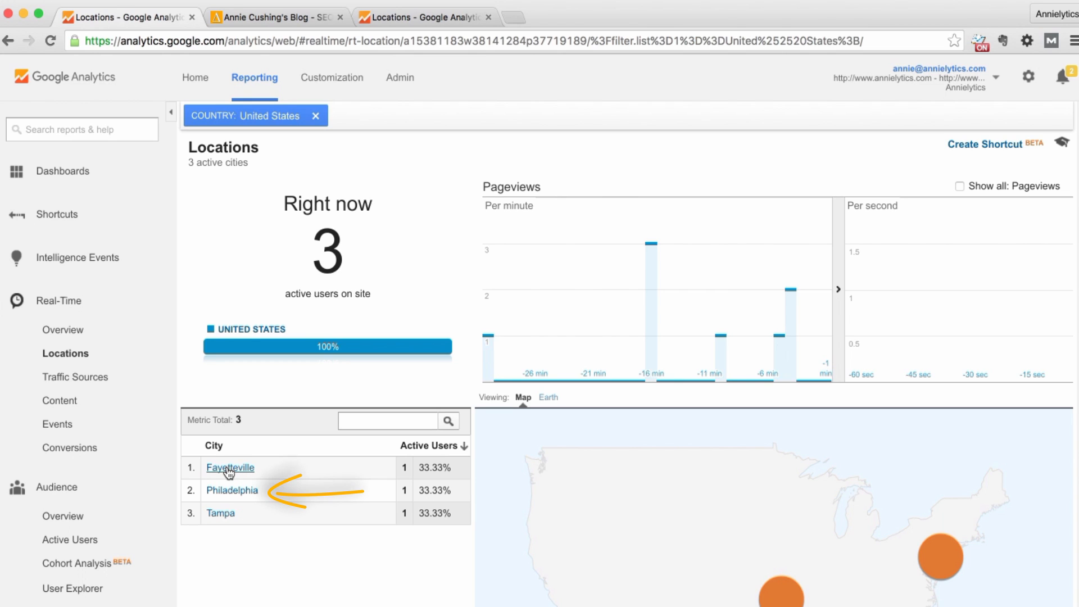
mouse_move(227, 494)
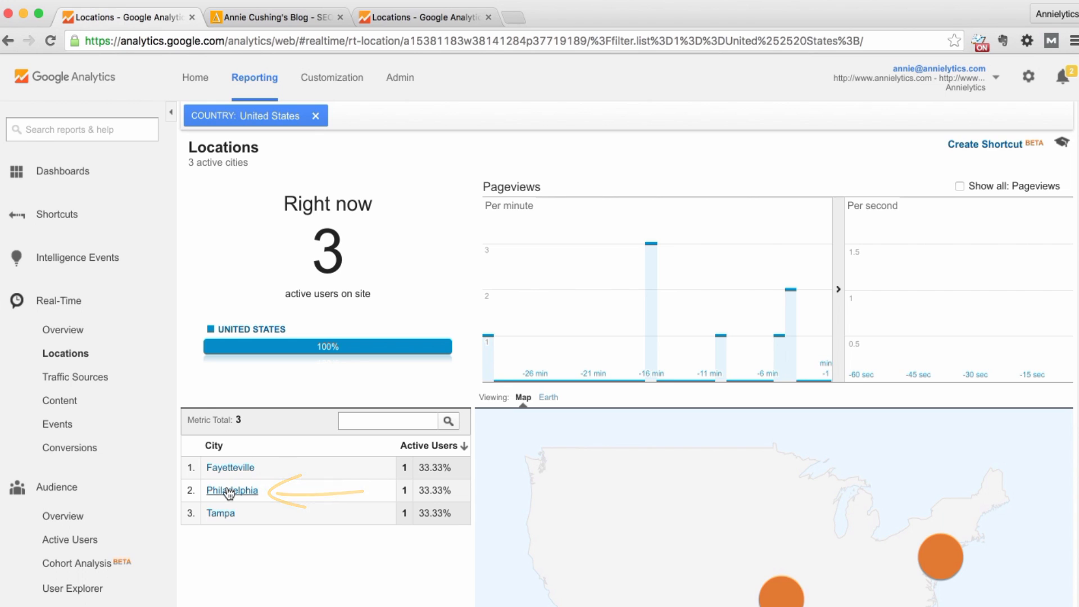
click(232, 490)
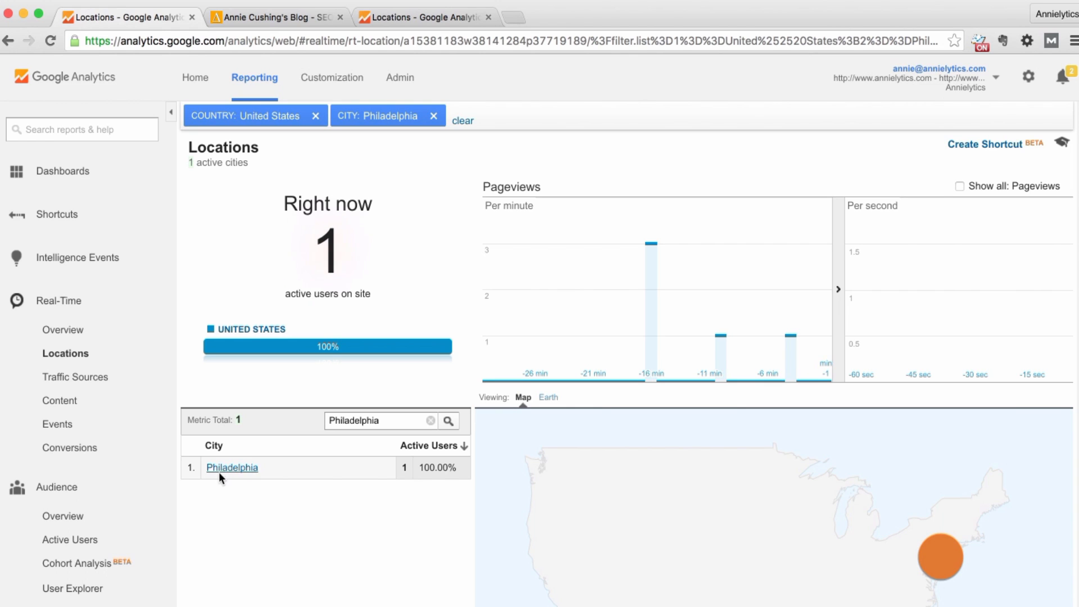
mouse_move(231, 473)
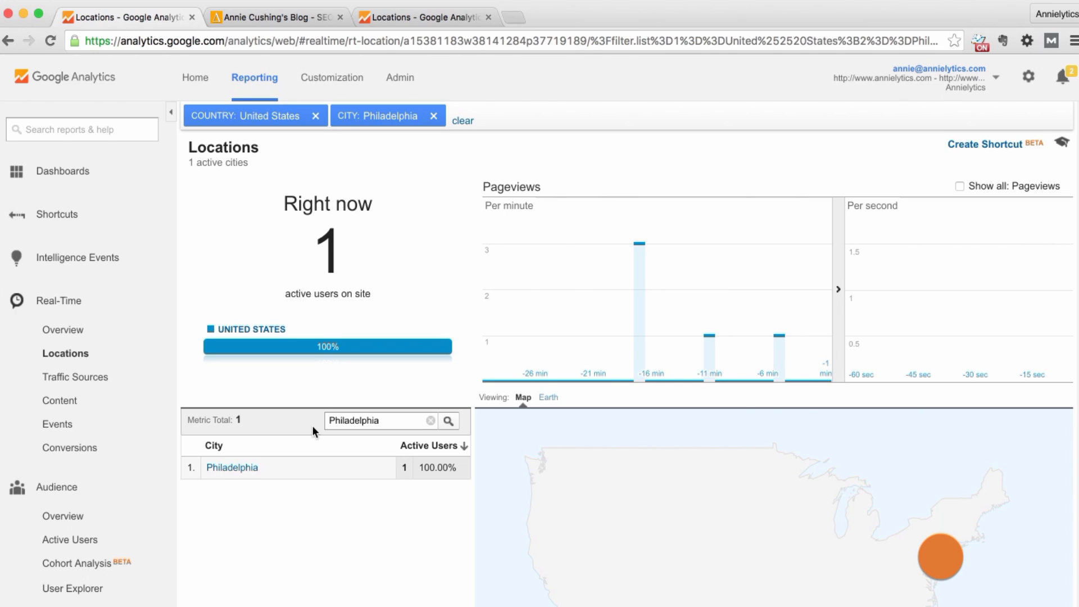
mouse_move(271, 392)
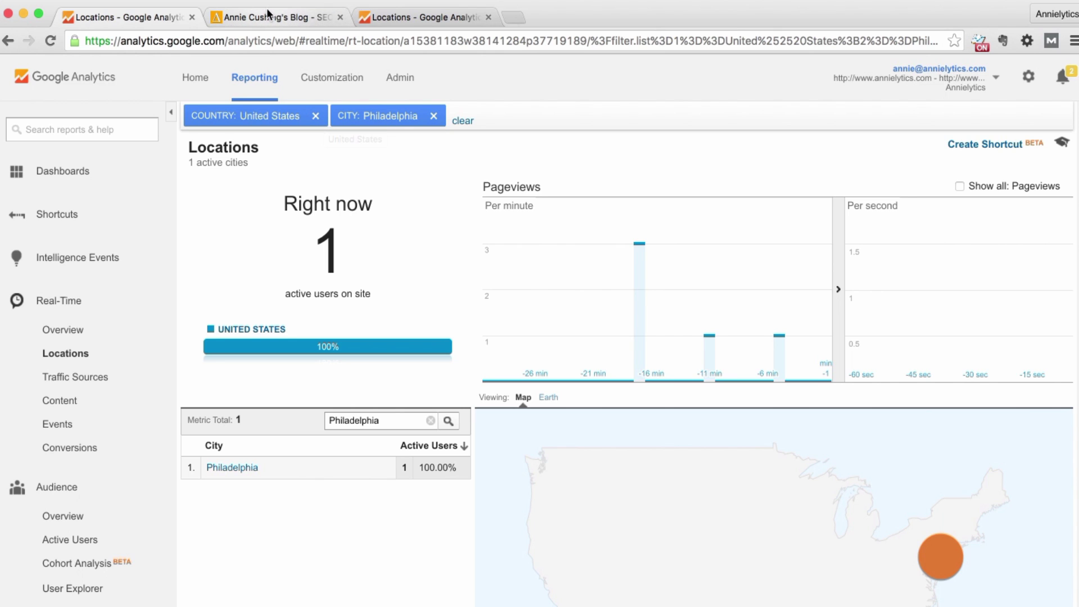
- View the Philadelphia-filtered Real-Time Traffic Sources report showing one organic Google visit
click(270, 18)
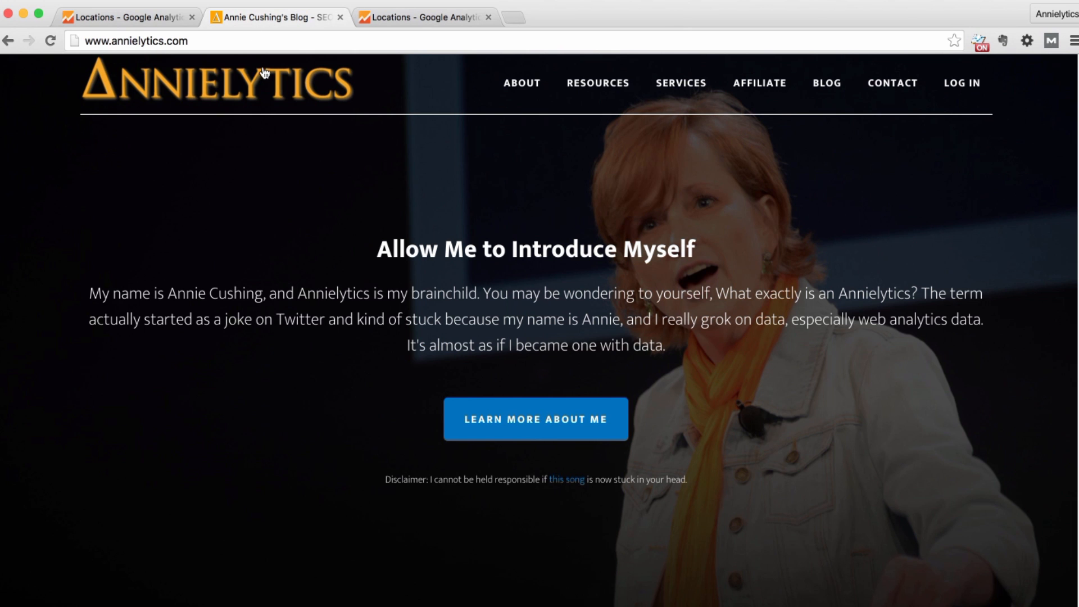
click(129, 17)
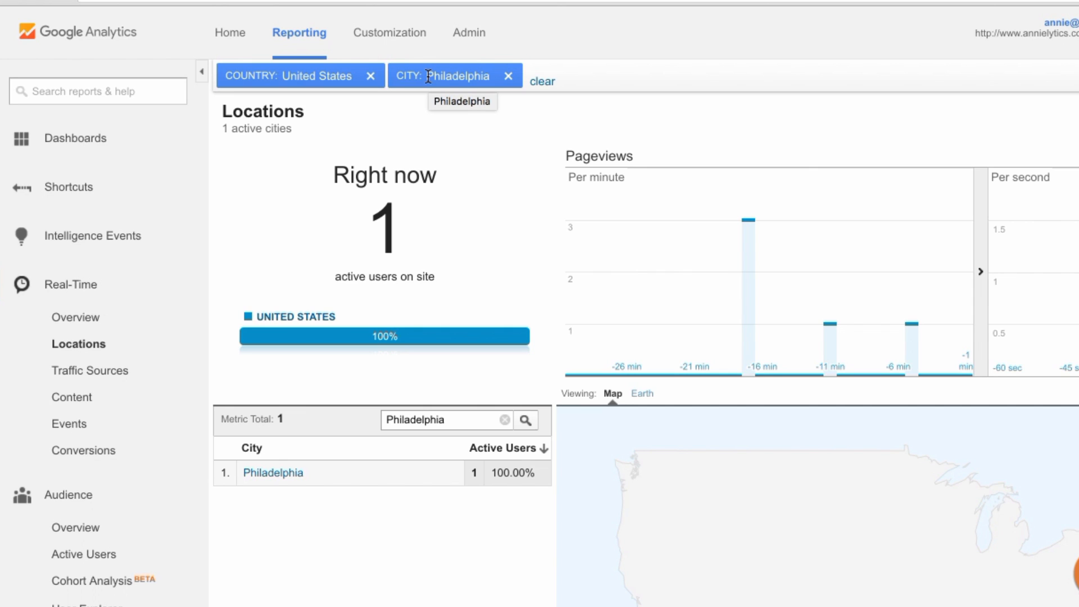
mouse_move(27, 481)
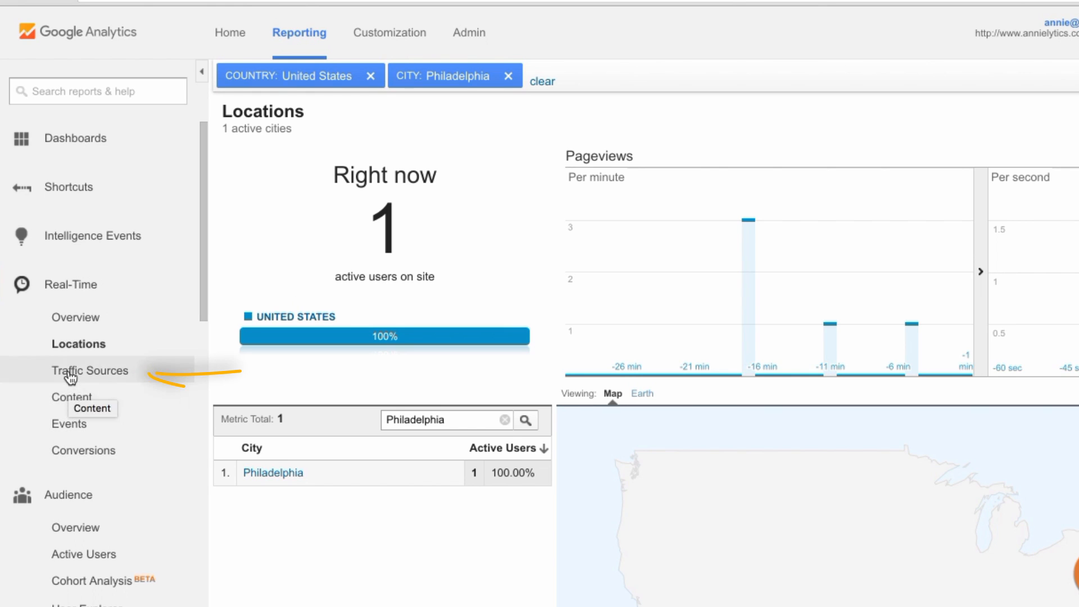
click(90, 371)
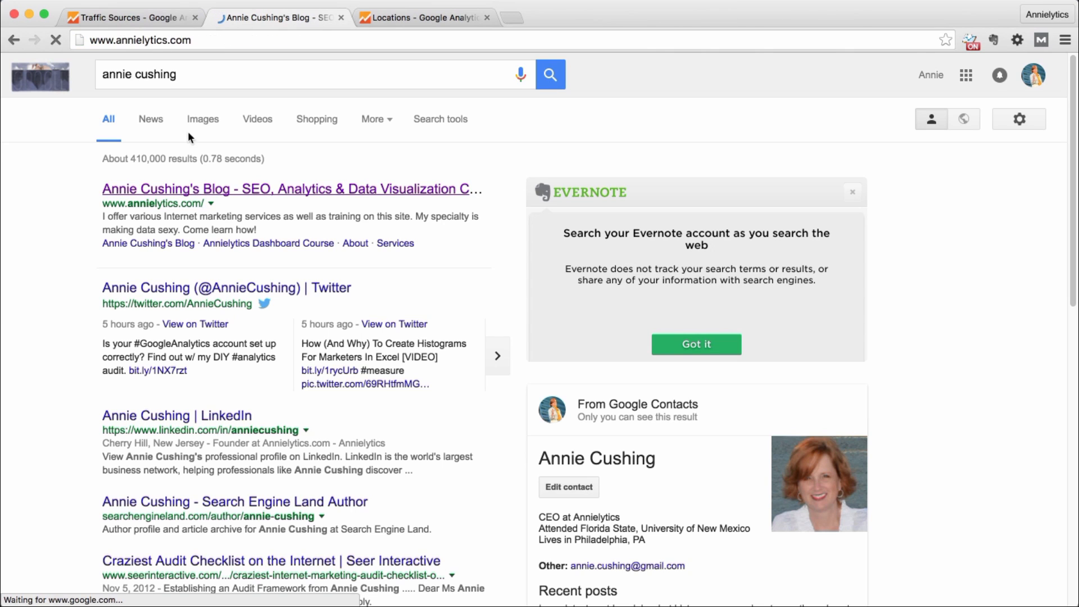
click(135, 18)
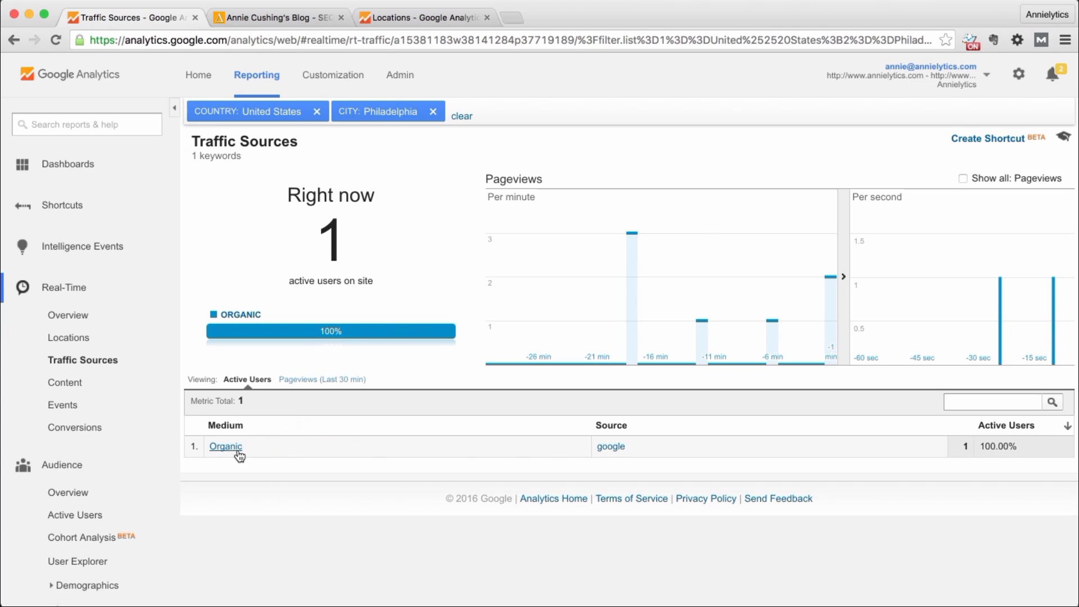
mouse_move(234, 454)
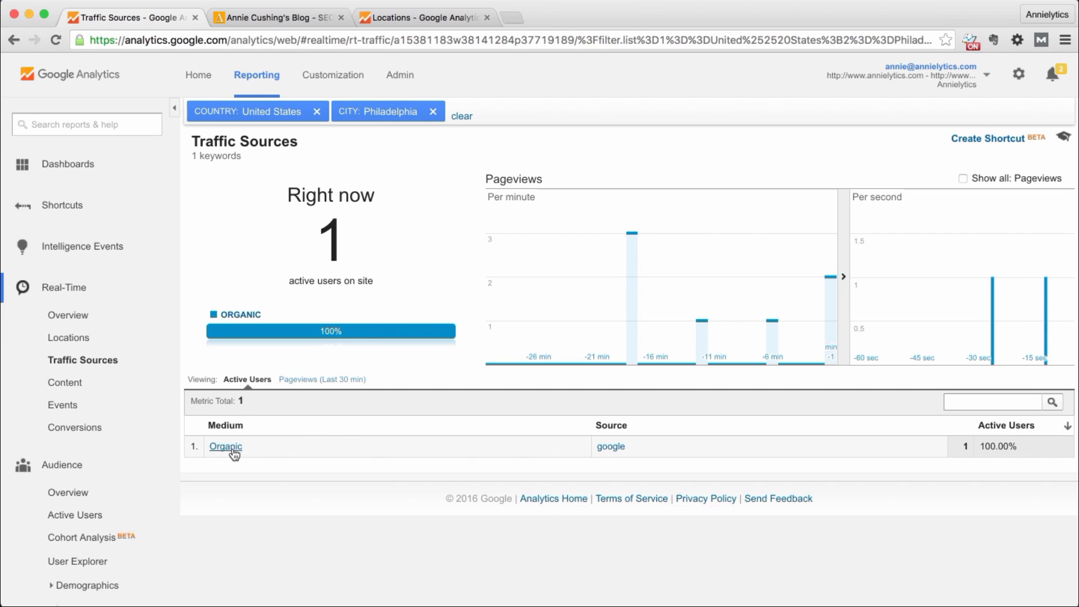
mouse_move(54, 389)
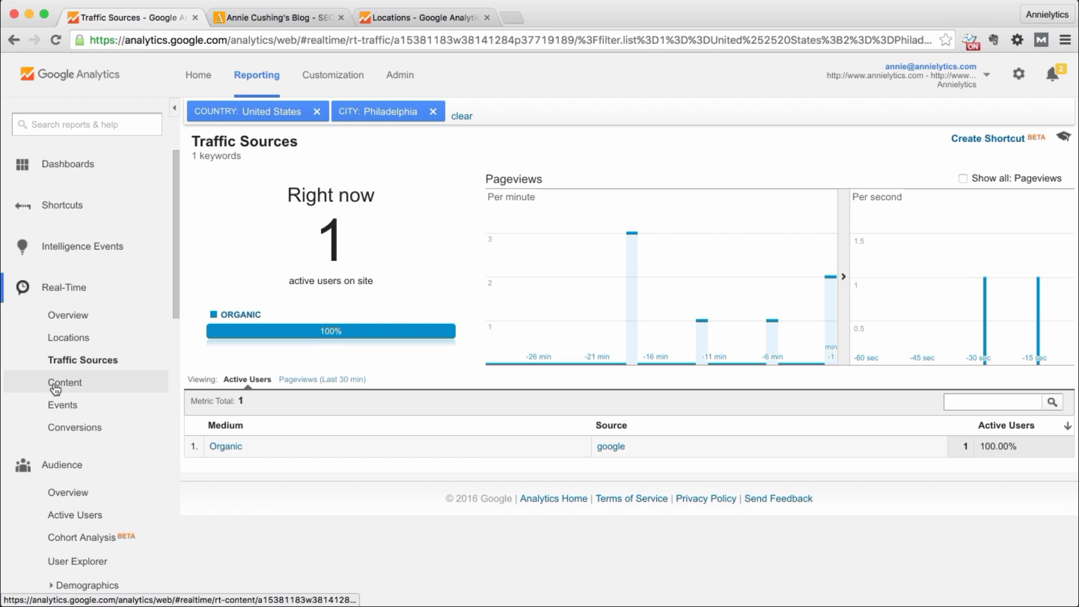
- Visit the blog's Resources page and see /resources/ appear in the filtered Real-Time Content report
click(65, 382)
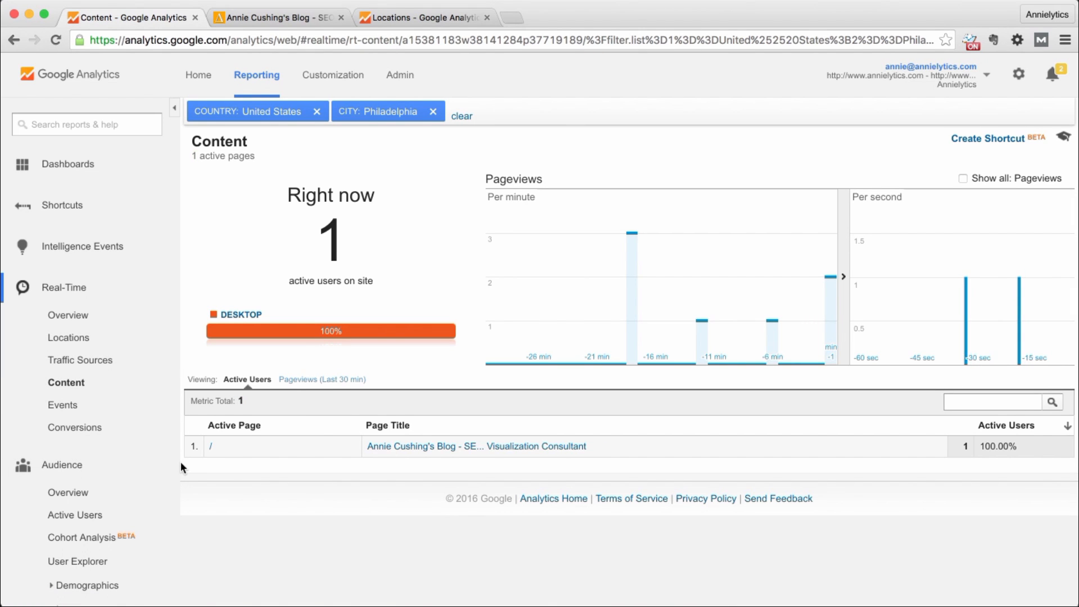
mouse_move(287, 15)
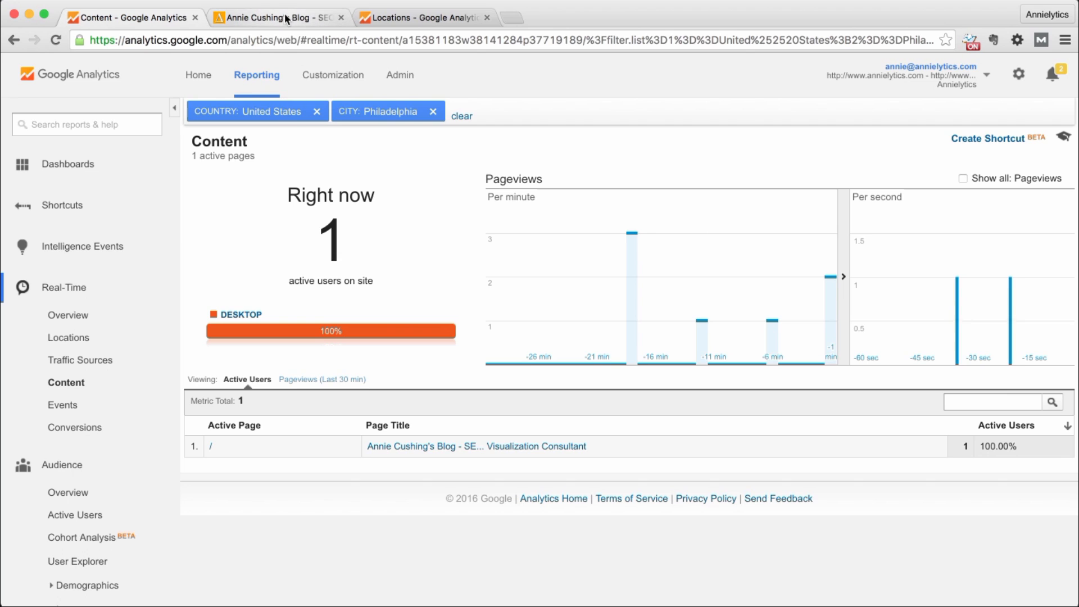
click(281, 18)
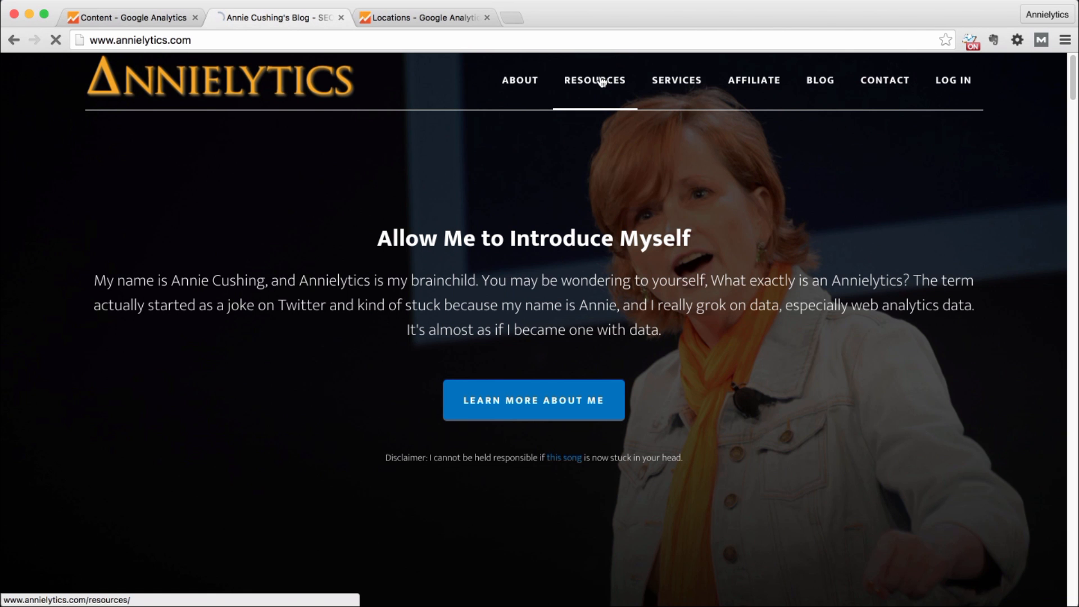
click(595, 81)
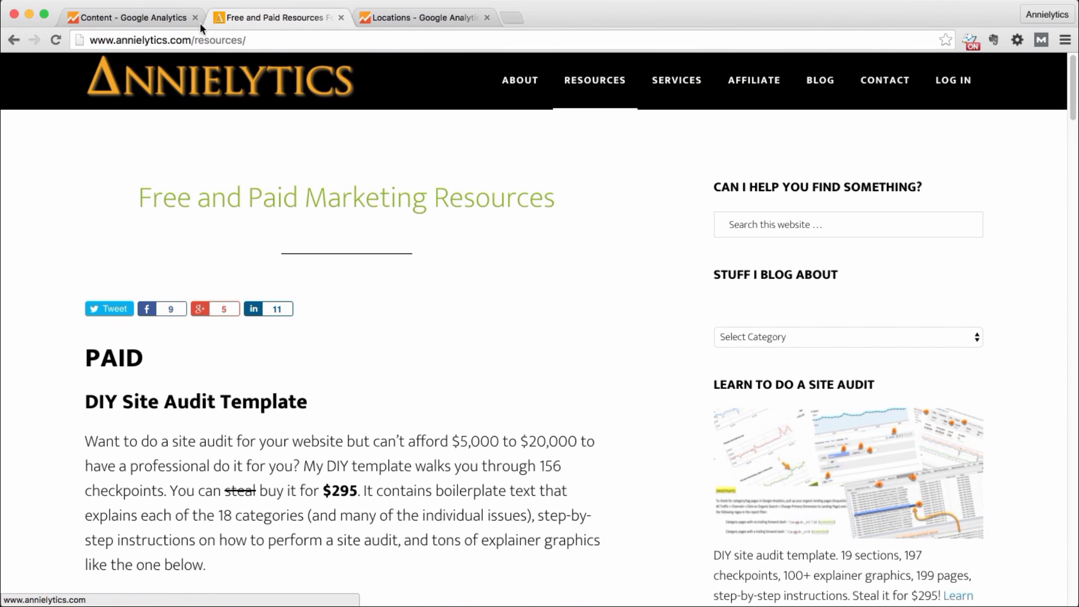
click(129, 17)
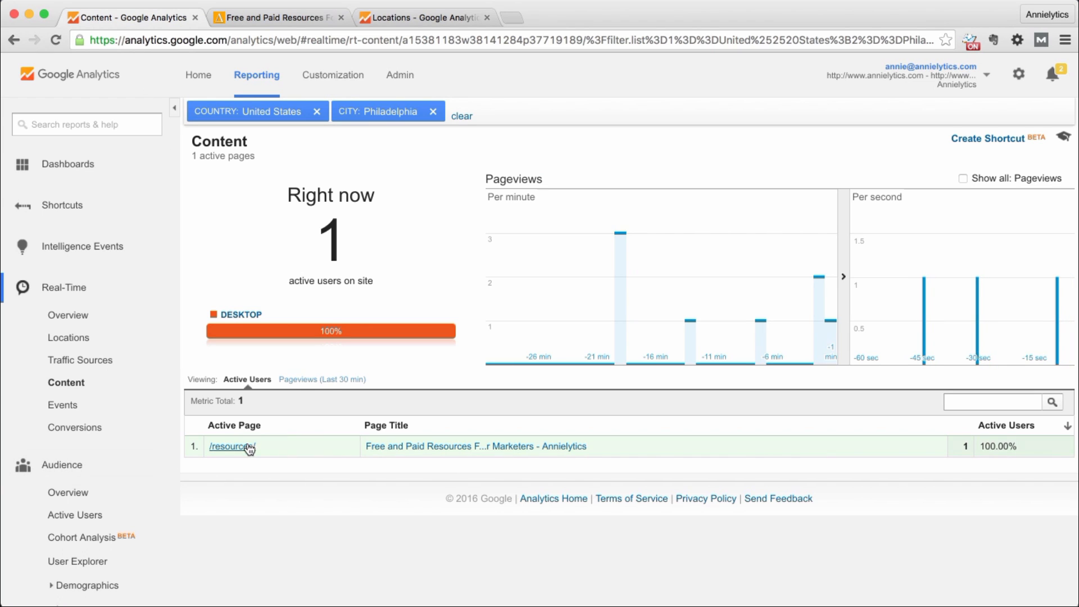
mouse_move(883, 315)
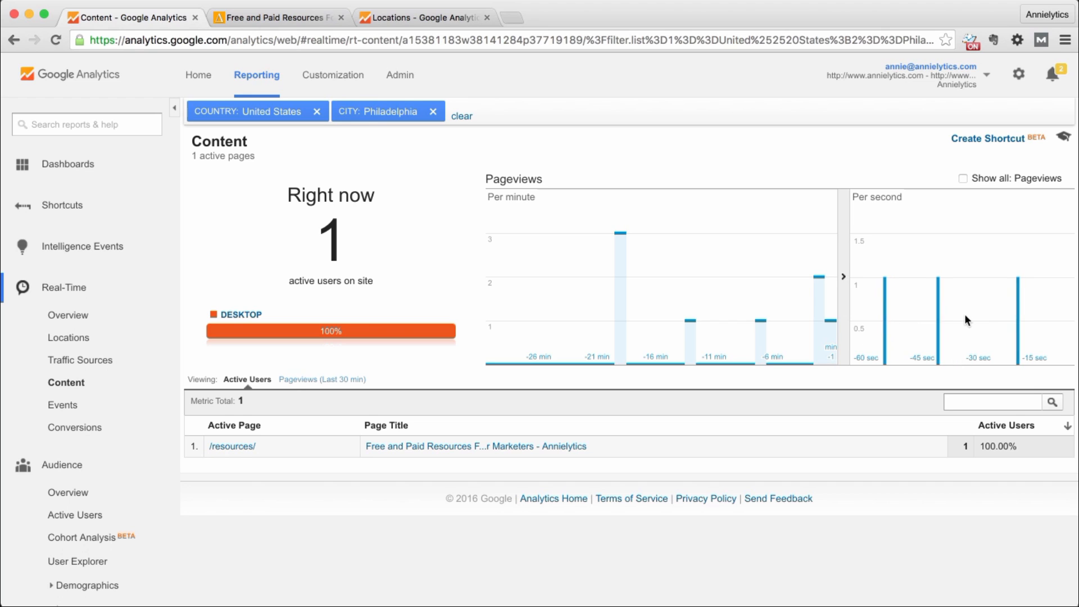
mouse_move(902, 350)
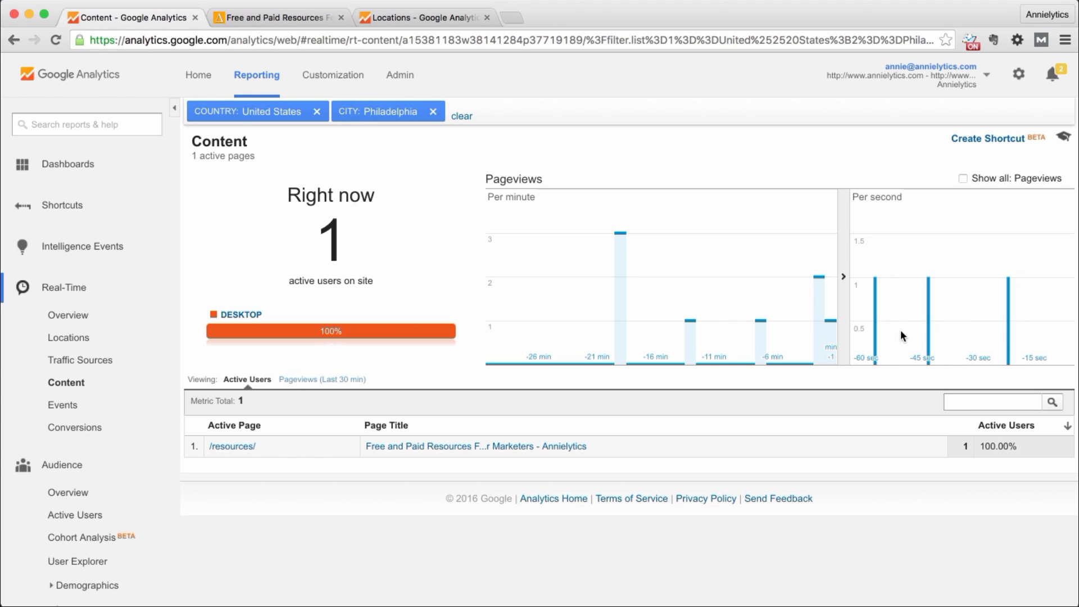
mouse_move(587, 292)
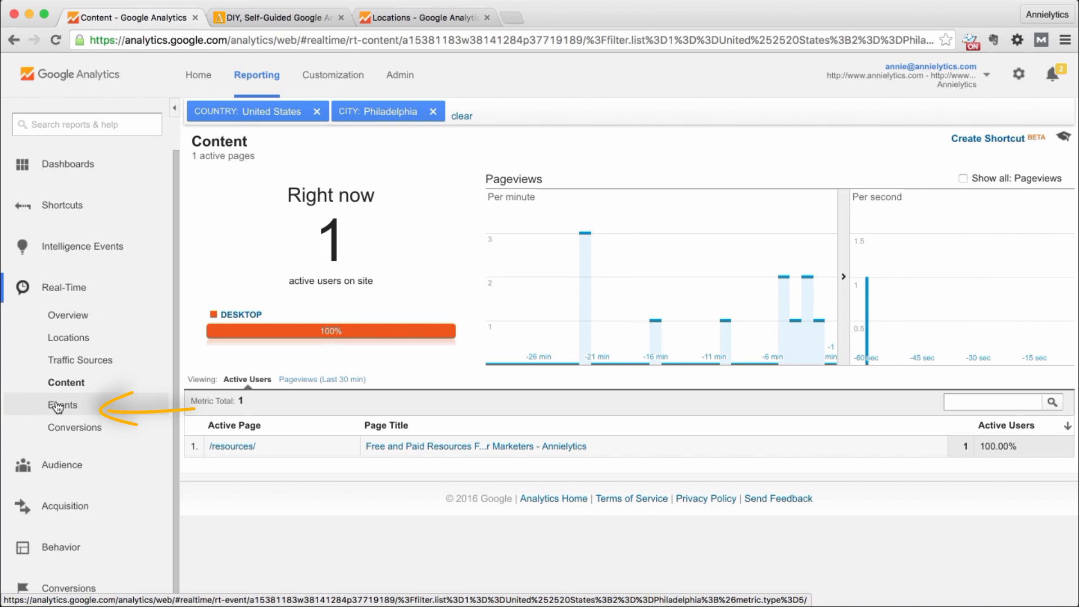
- Check Events and Goal Hits (Last 30 min) in the filtered Real-Time reports, finding none, then return to Annielytics
click(62, 405)
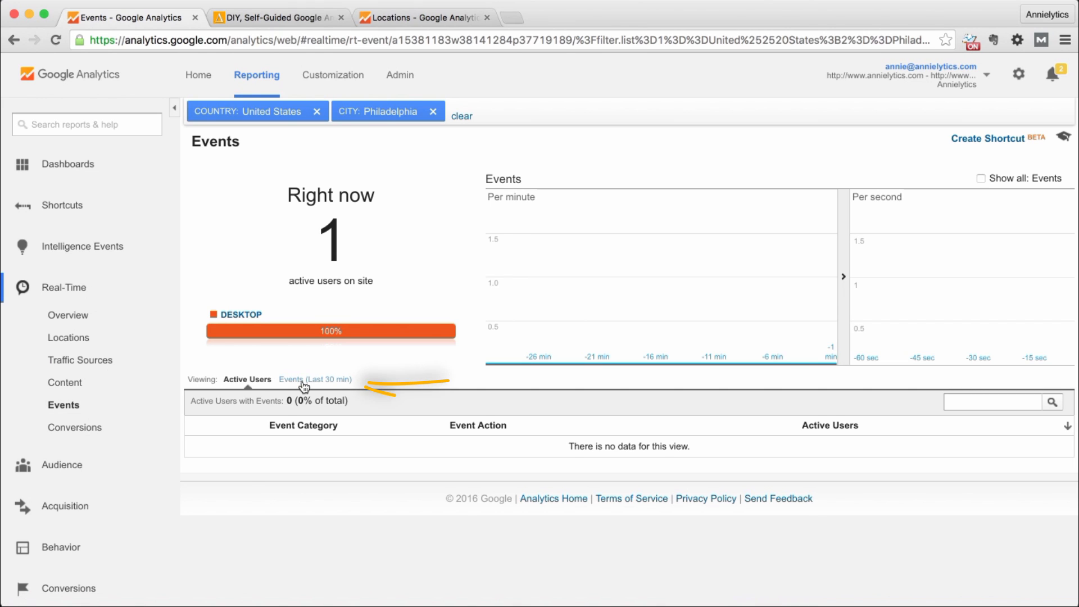
click(315, 380)
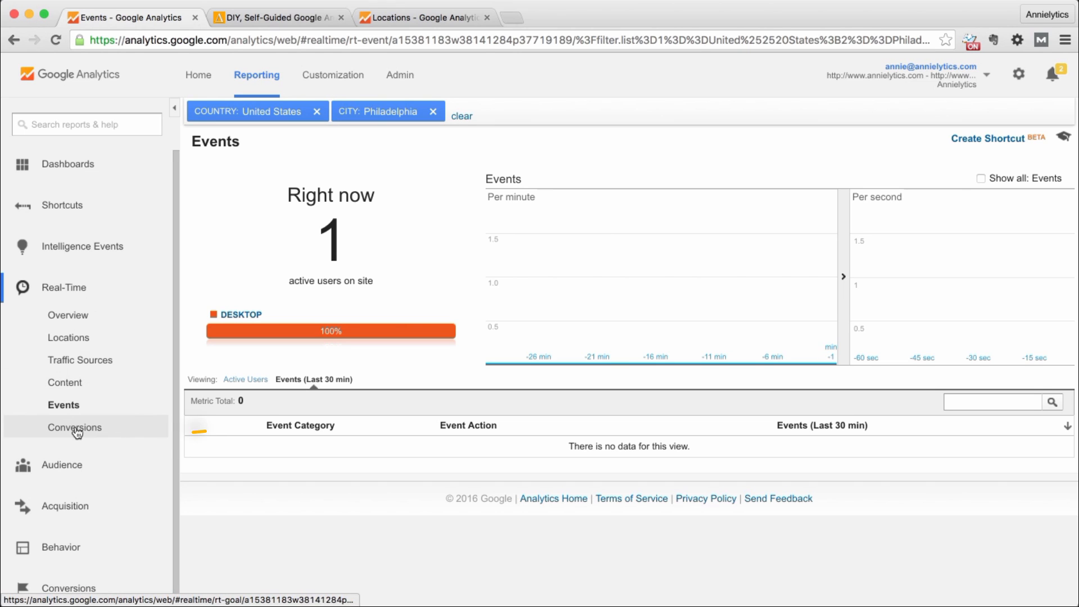
click(74, 427)
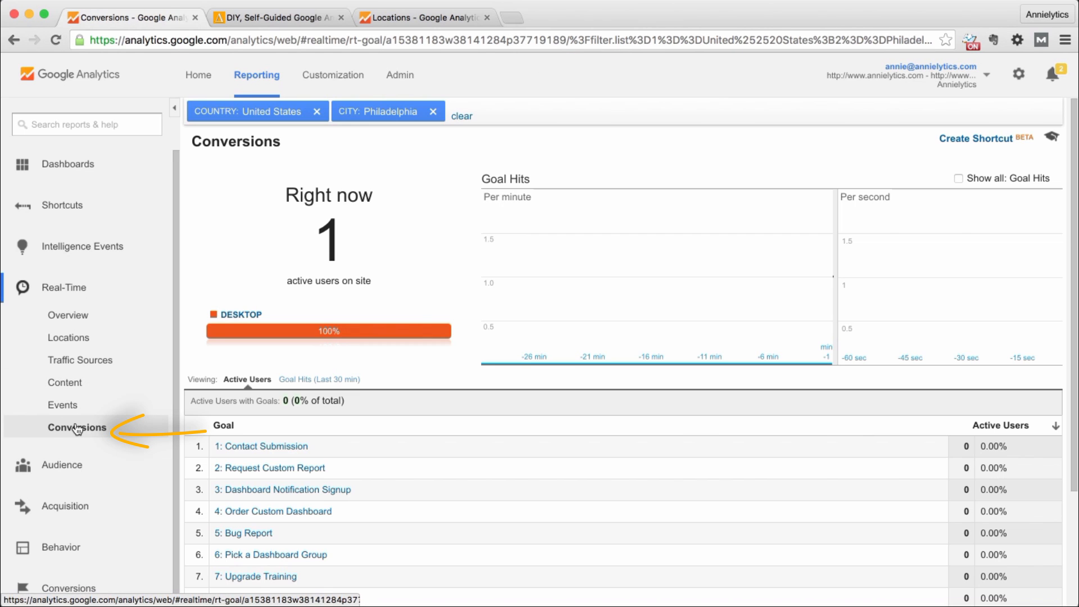
scroll(down, 3)
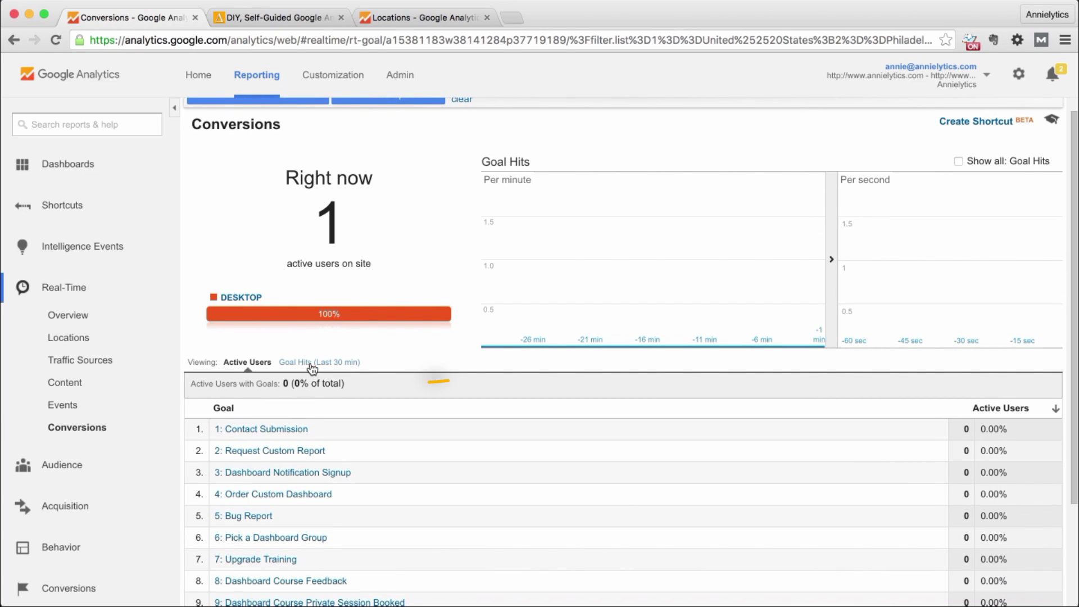
click(319, 362)
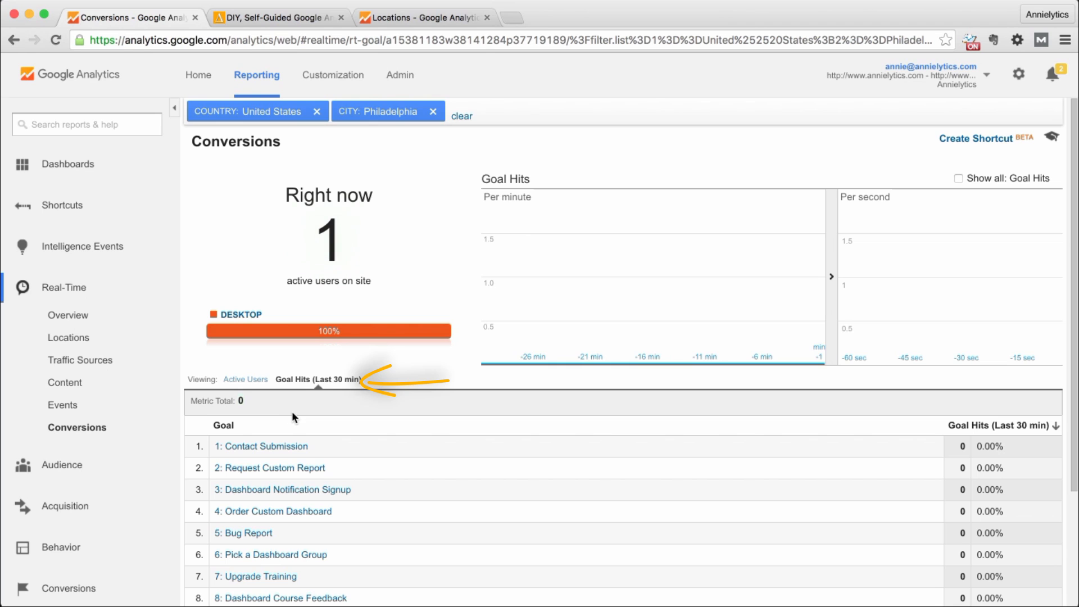
click(263, 18)
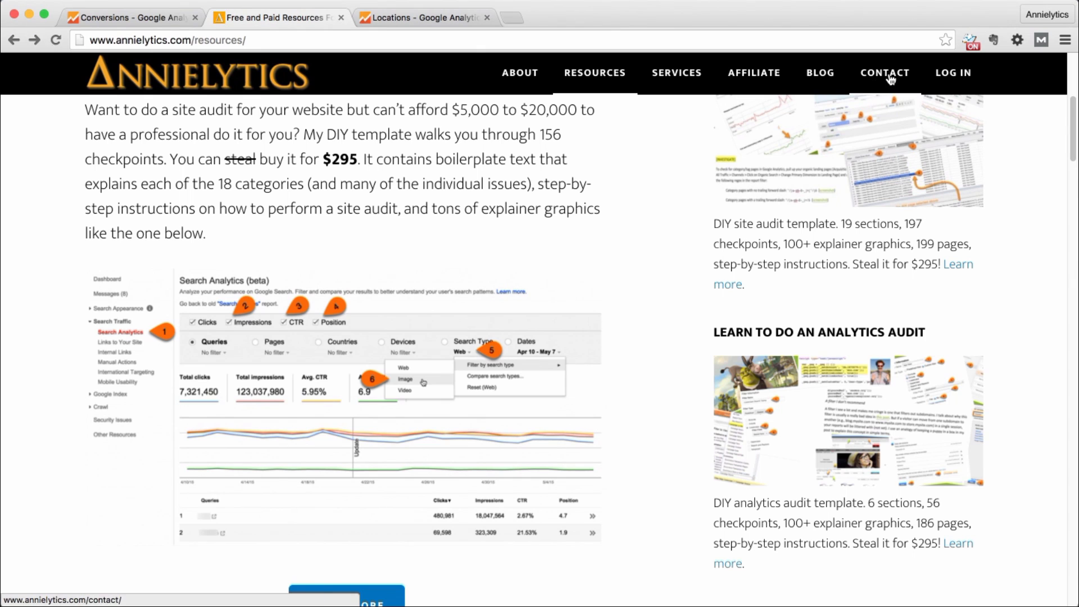
click(885, 73)
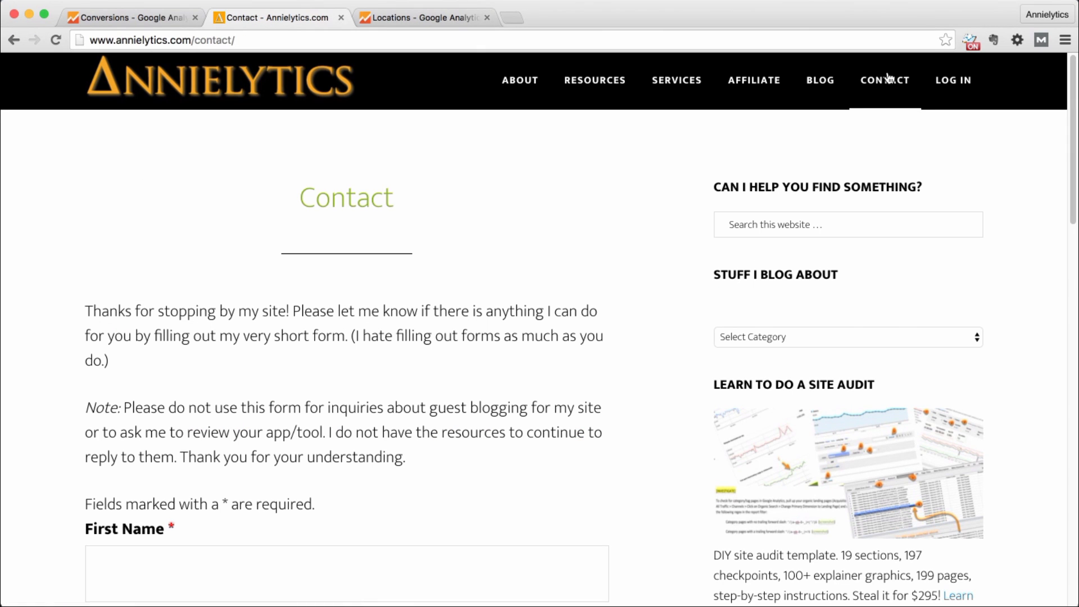
mouse_move(421, 256)
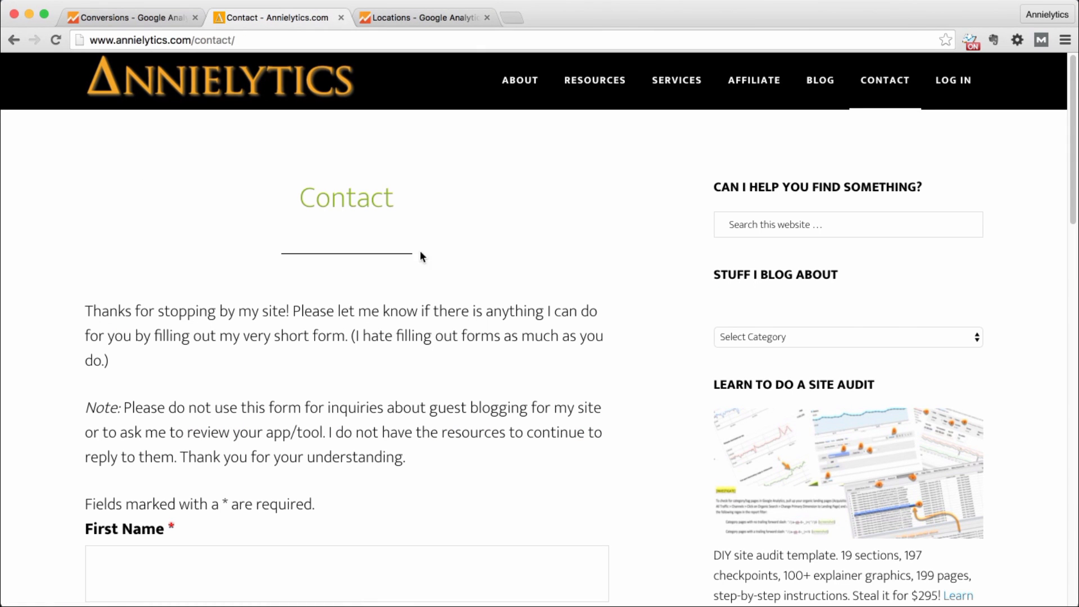
scroll(down, 3)
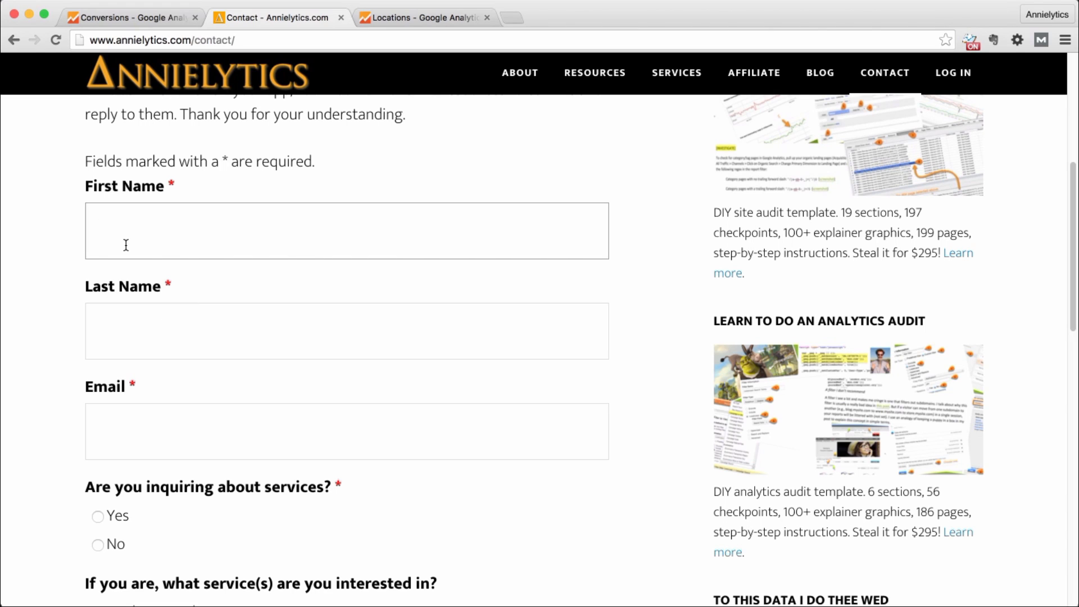
text(Test)
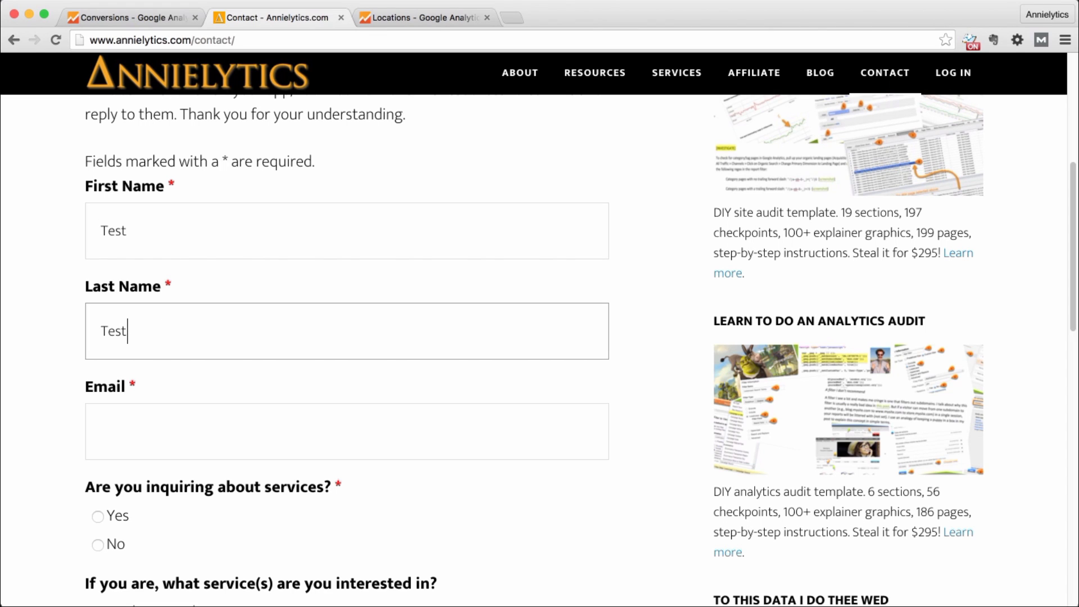
text(test@)
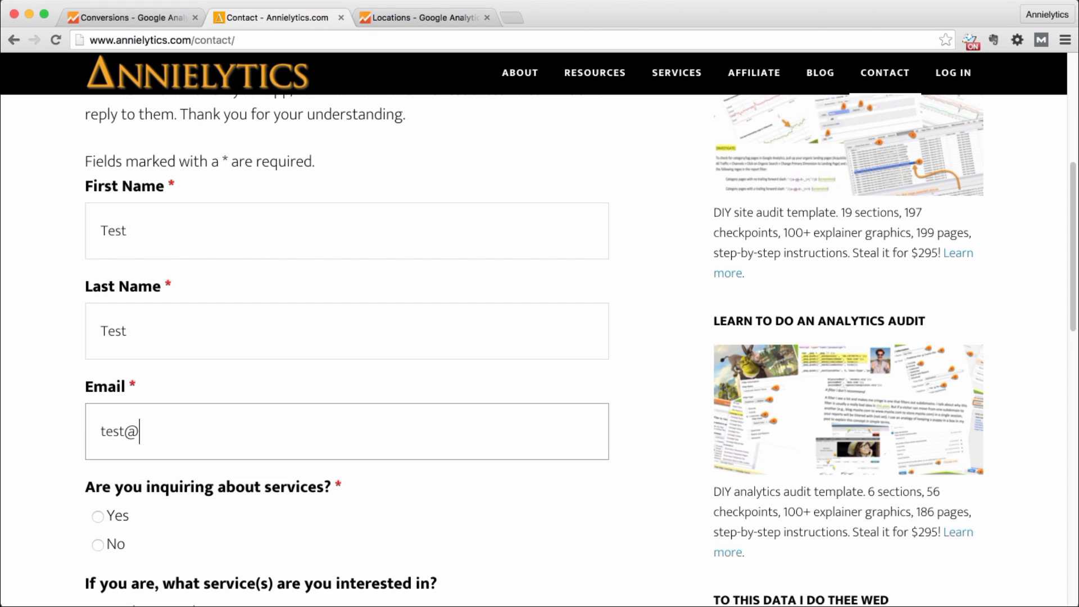
text(test.com)
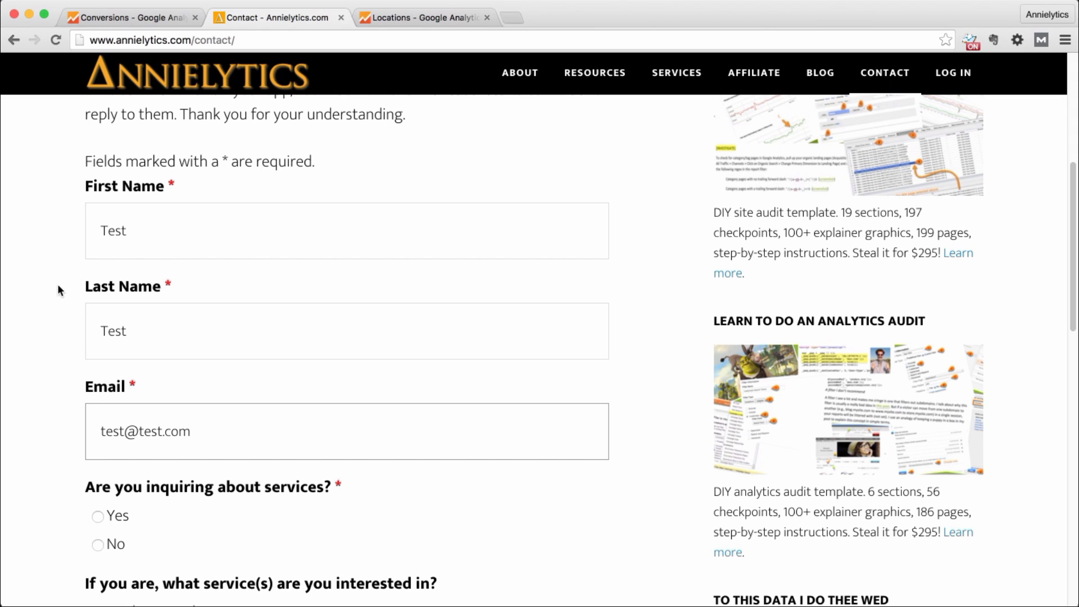
click(98, 516)
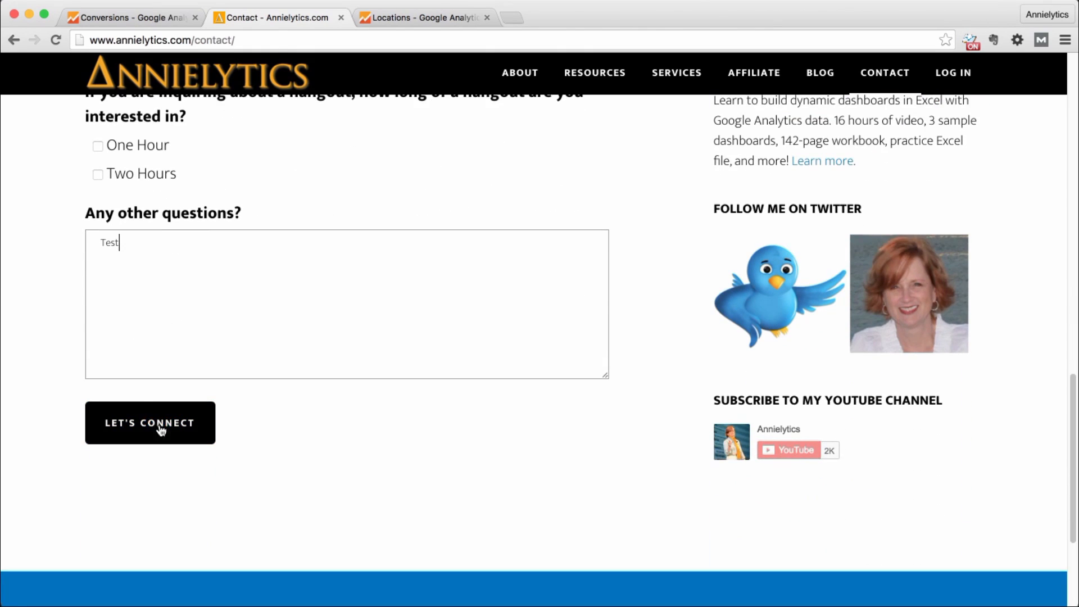
click(150, 423)
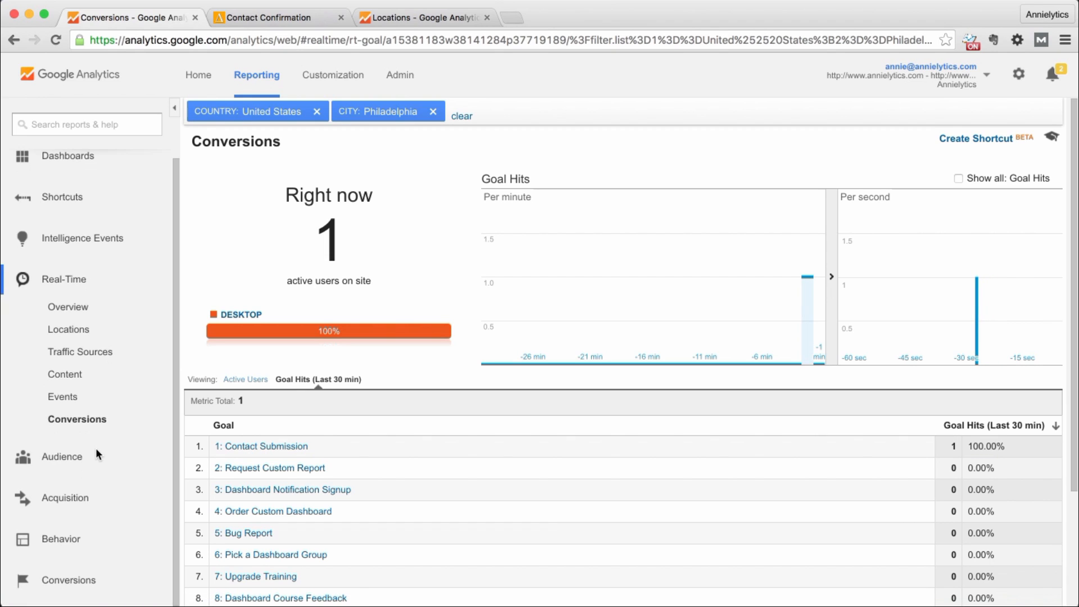
mouse_move(378, 400)
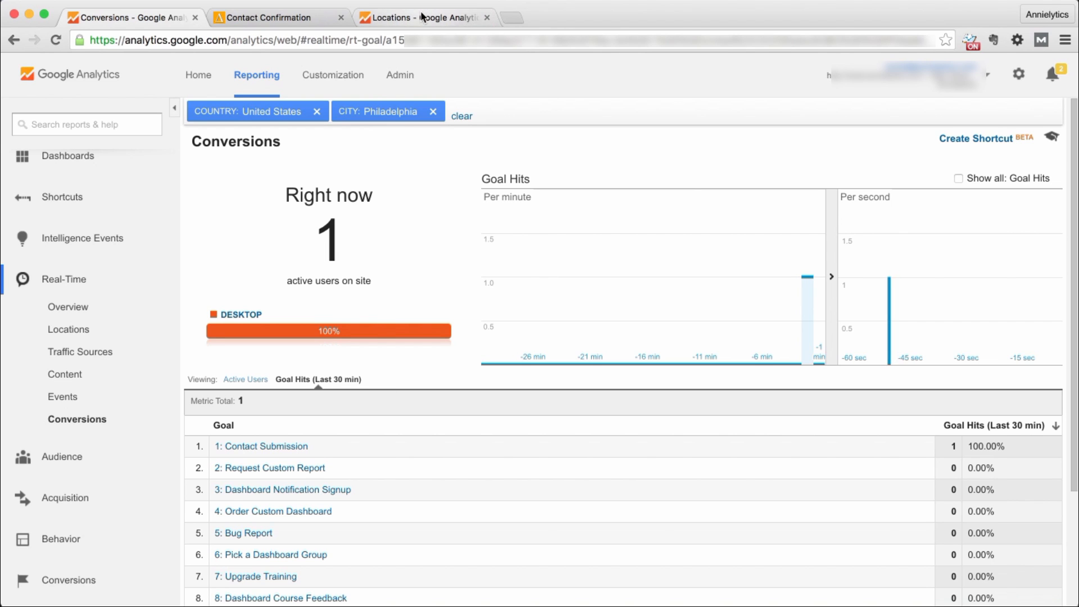
- Filter the other Real-Time Locations report to United States and Philadelphia, showing one active user
click(70, 329)
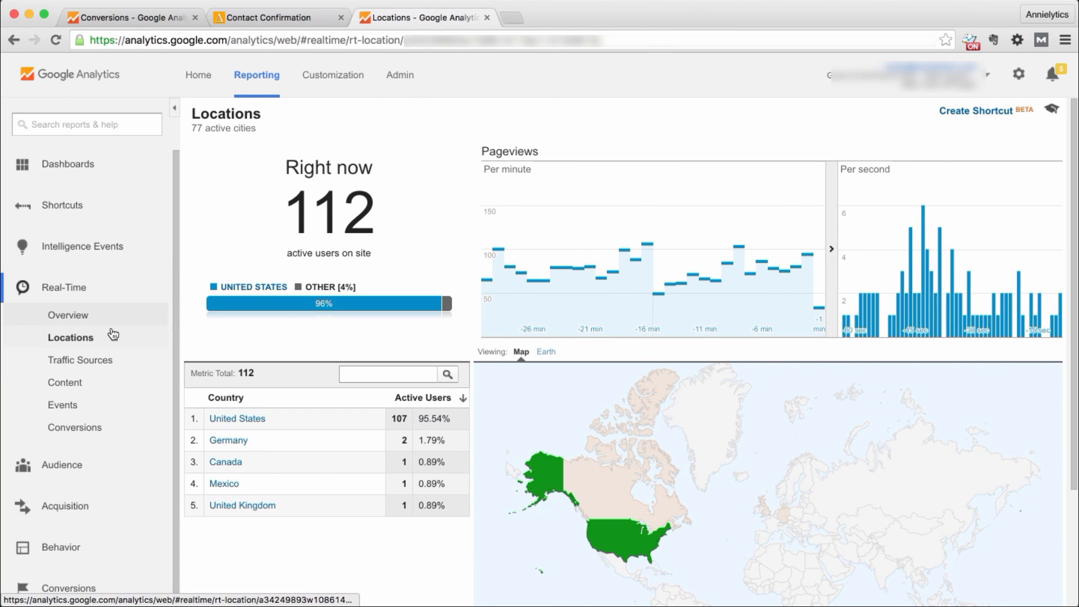
click(236, 418)
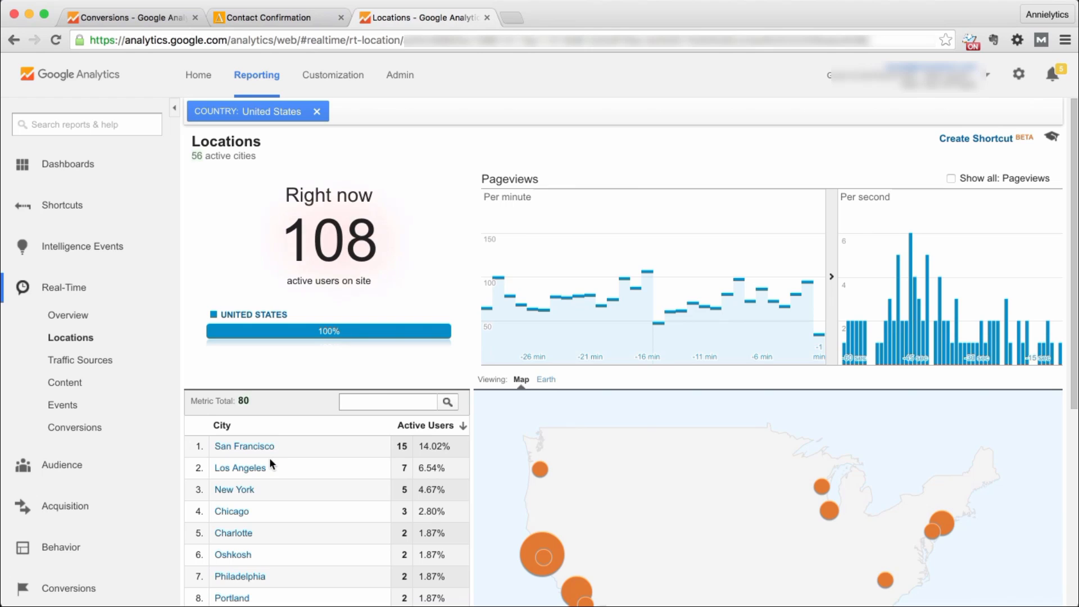
scroll(down, 3)
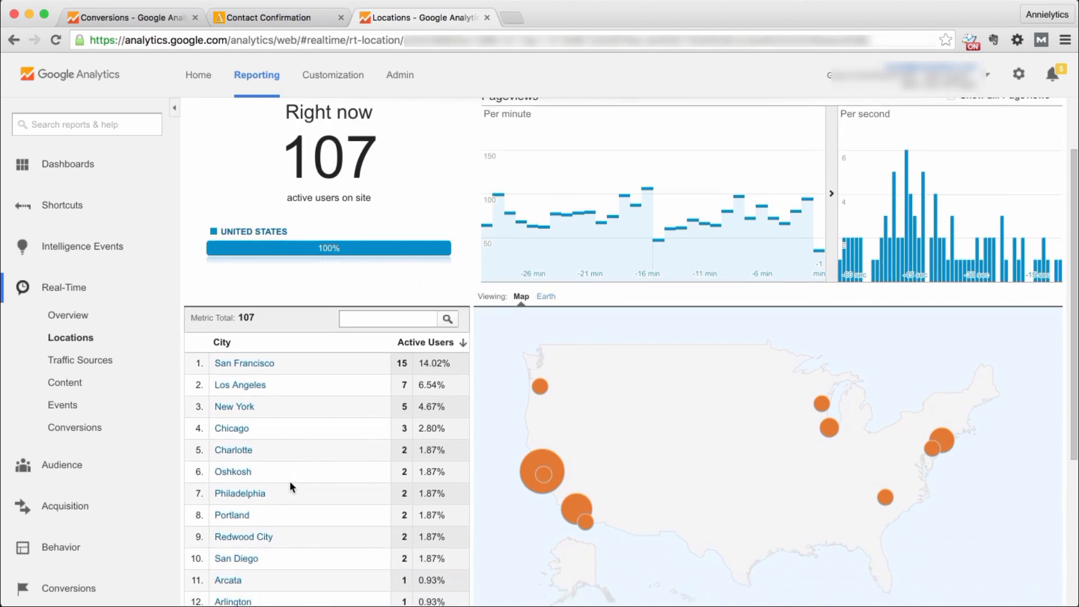
scroll(down, 3)
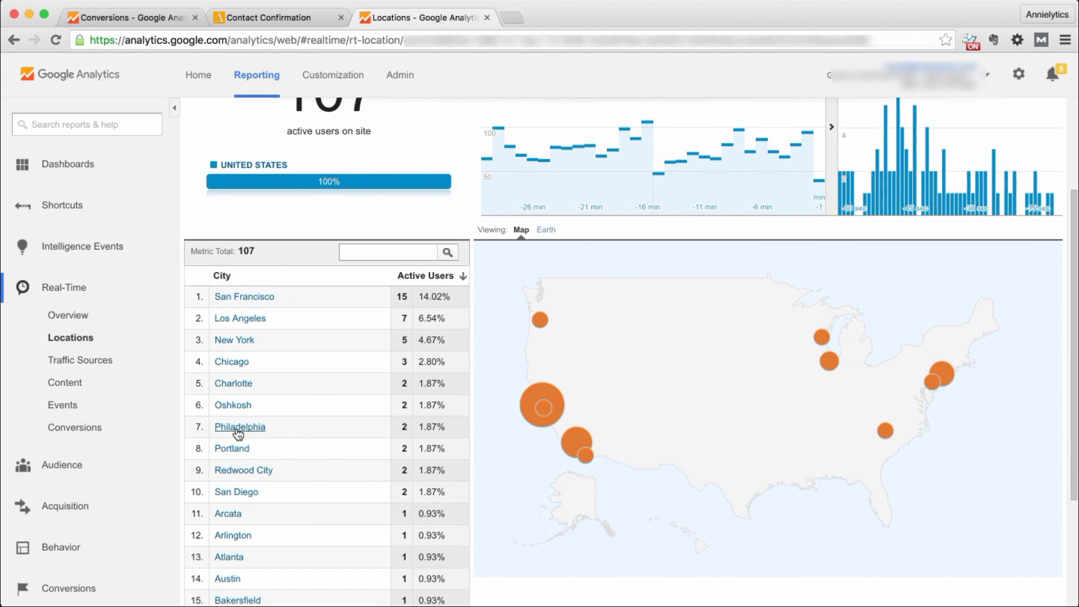
click(238, 427)
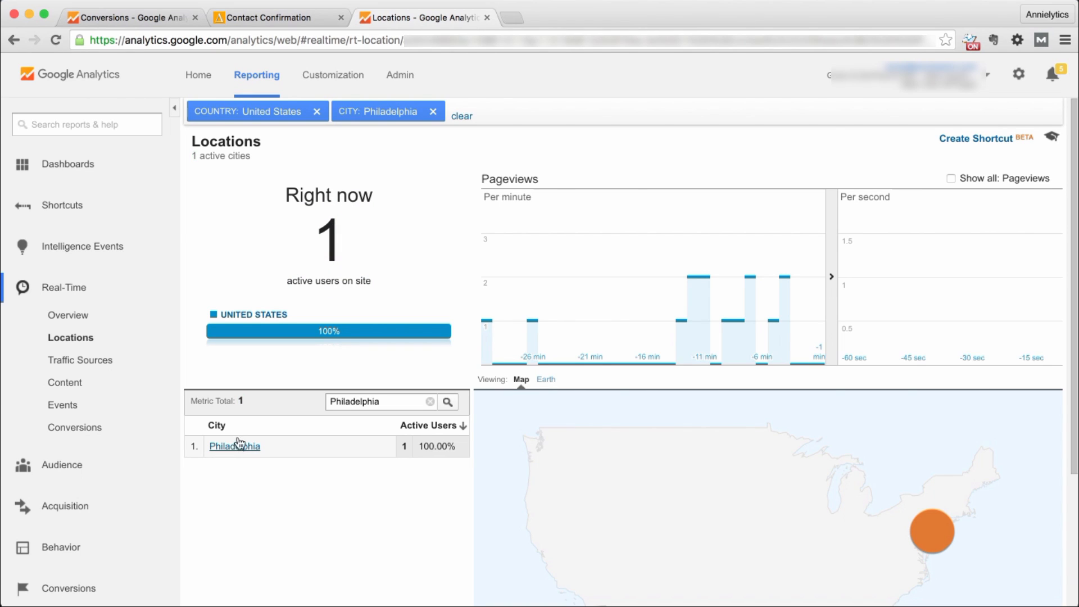
mouse_move(240, 436)
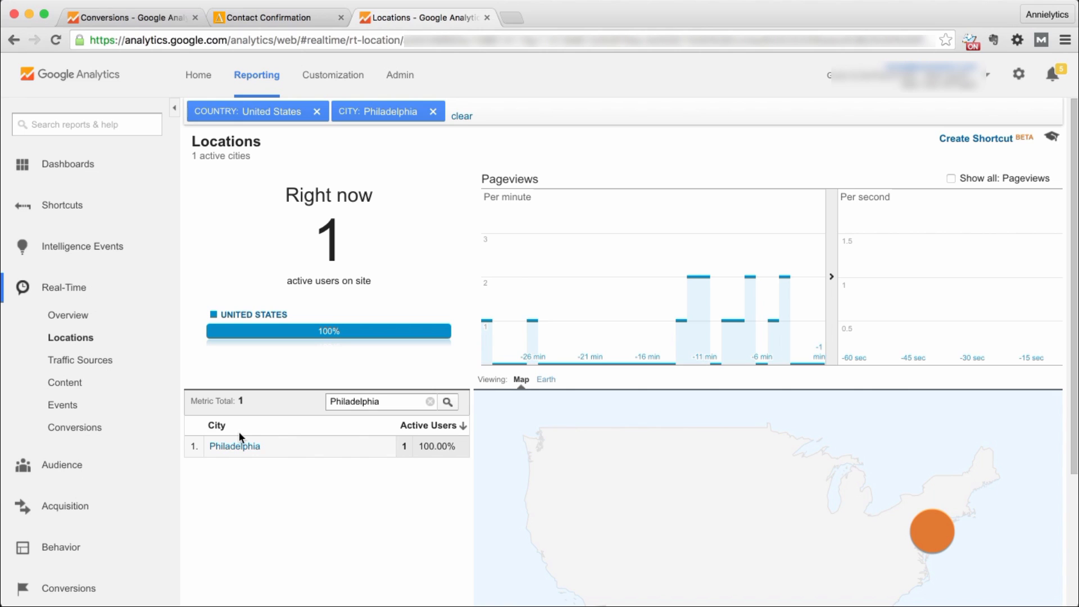
mouse_move(251, 449)
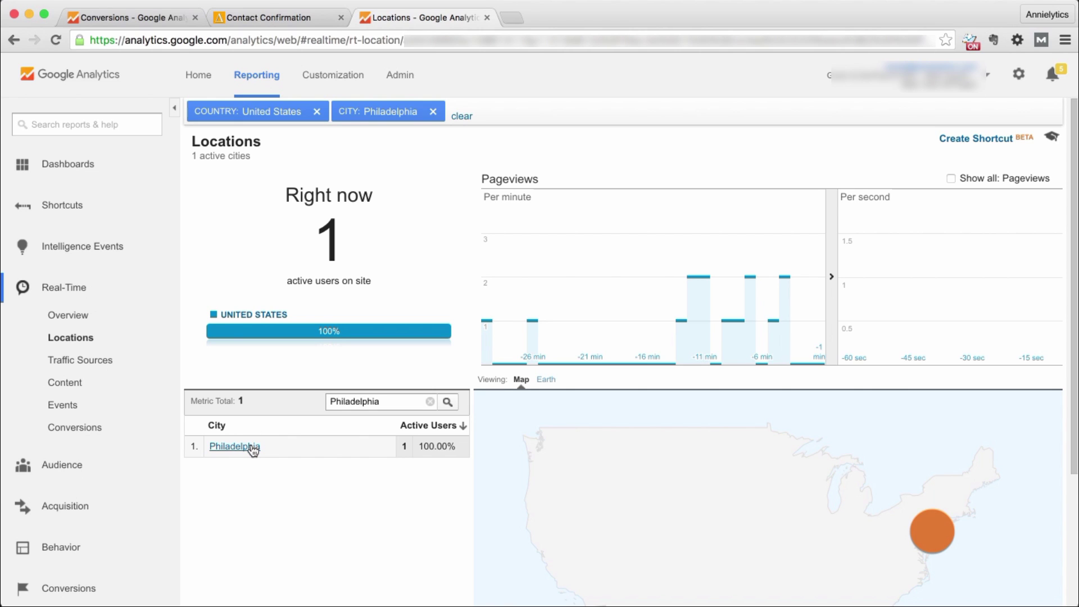
mouse_move(326, 392)
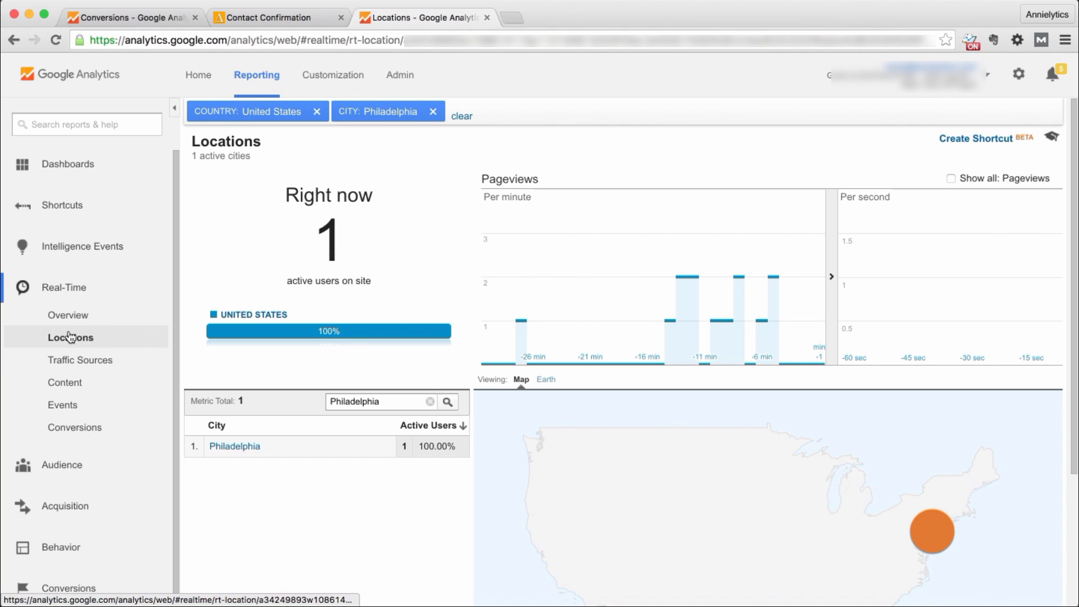
- Confirm the filtered Real-Time Content report shows /confirmations/contact-confirmation/, then view that confirmation page
click(433, 111)
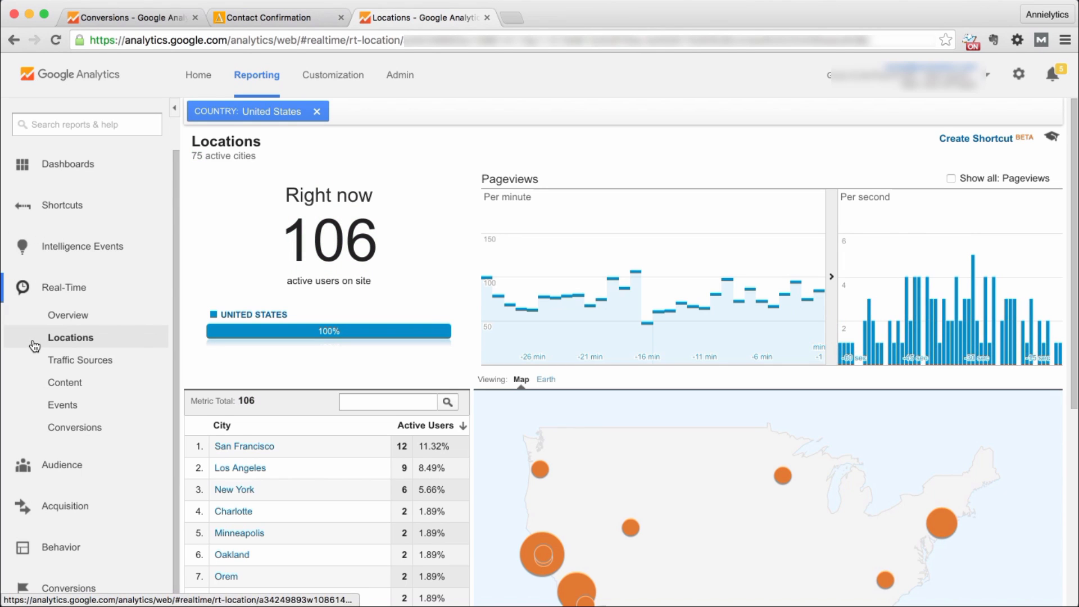
click(74, 419)
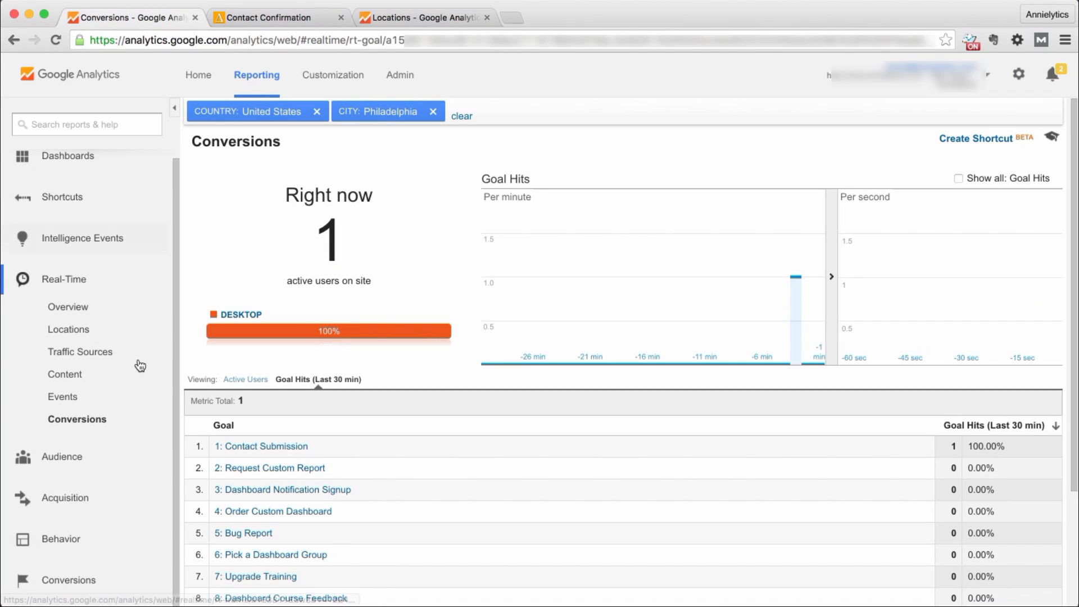
click(65, 374)
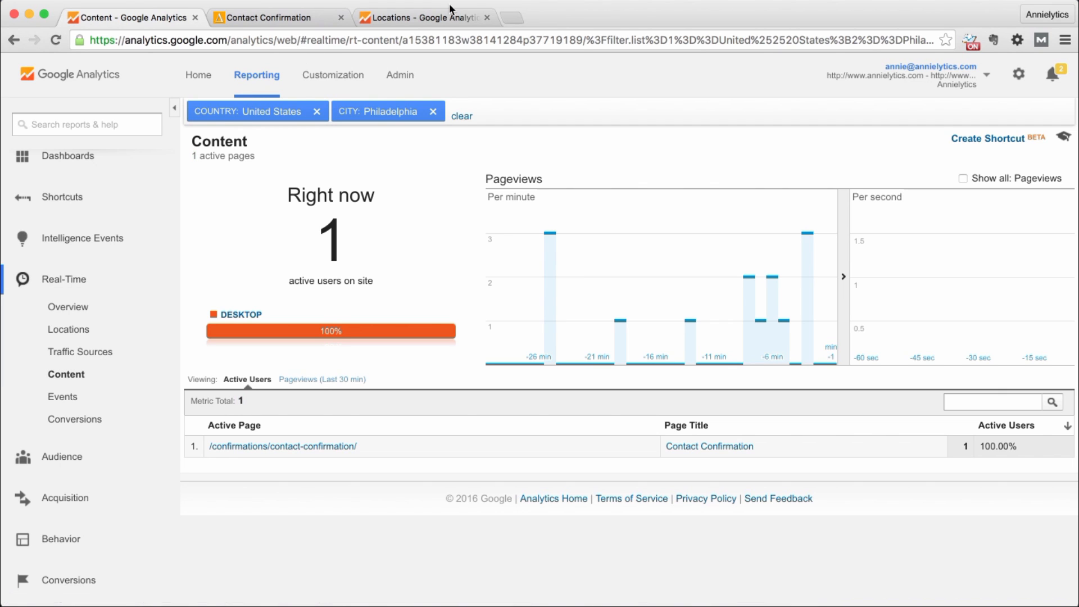
click(270, 18)
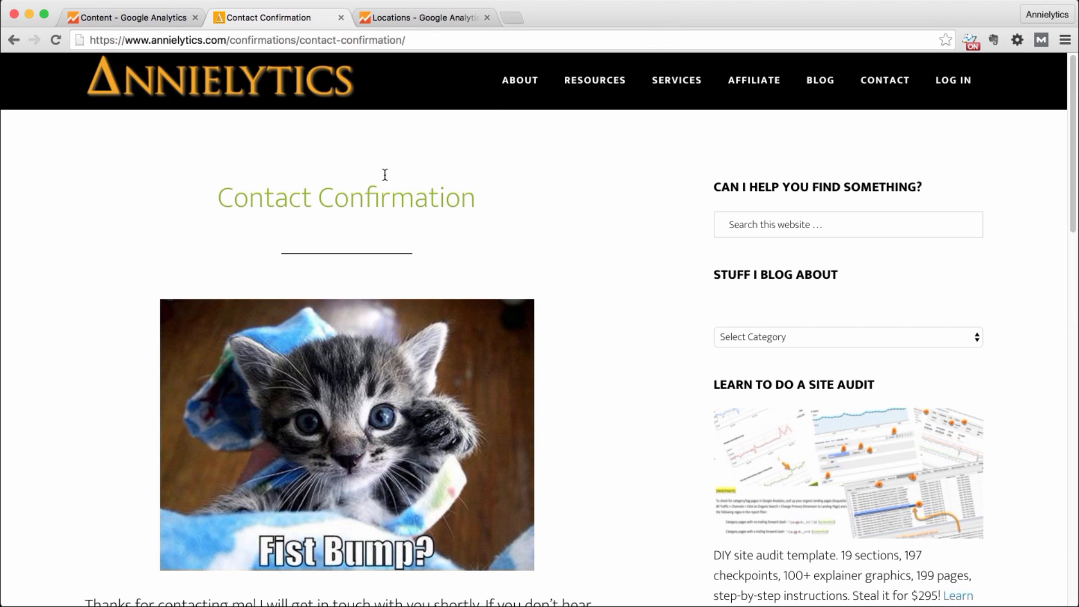
- From blog page 22, load the 2010 post 'Get Context for Your Keyword Research with Google Insights'
click(821, 79)
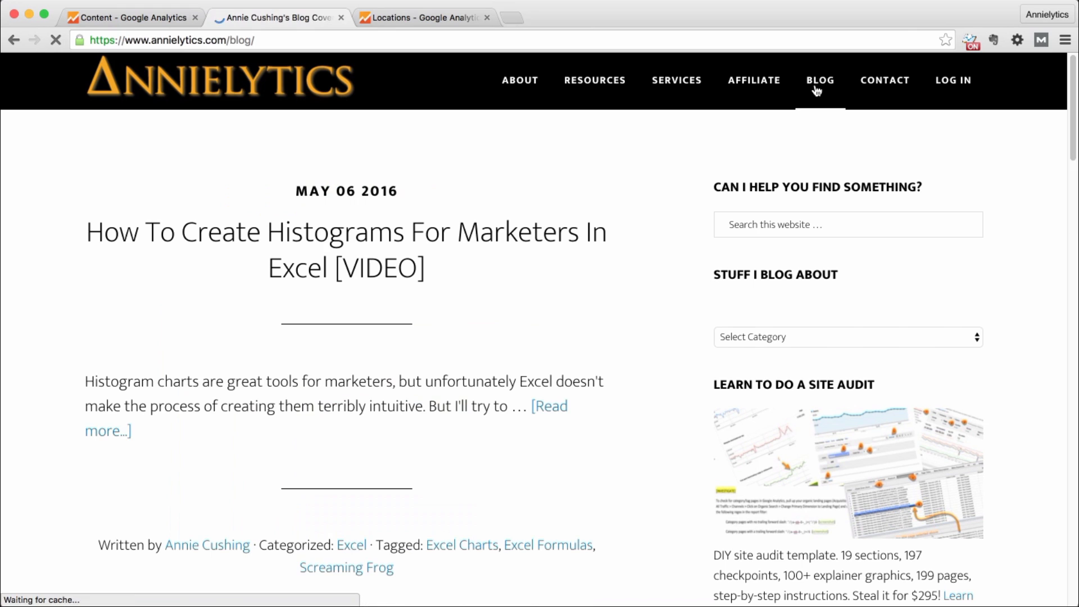
scroll(down, 3)
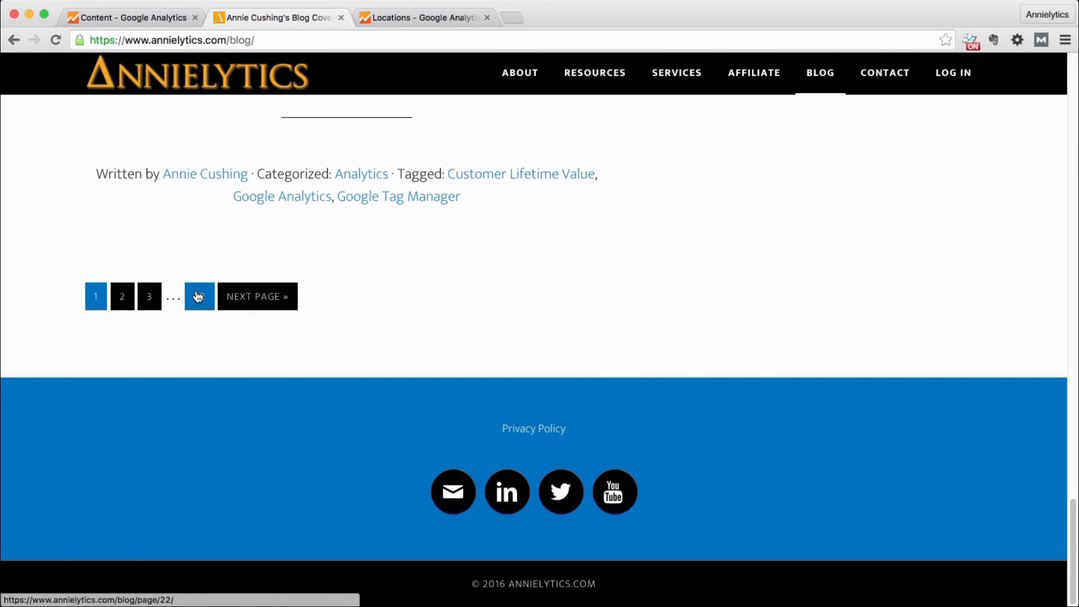
click(199, 296)
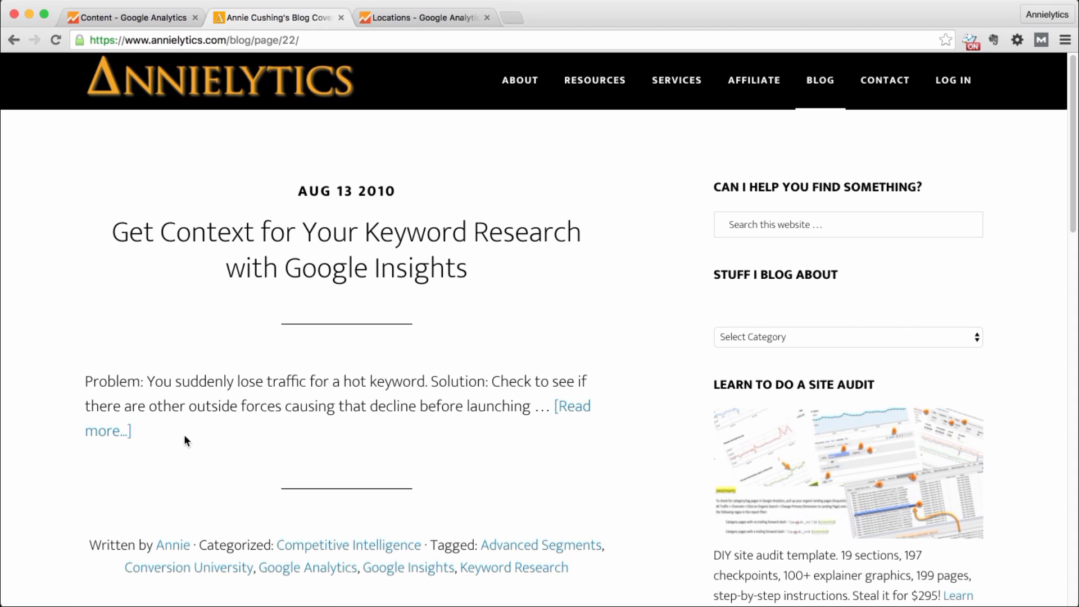
mouse_move(207, 367)
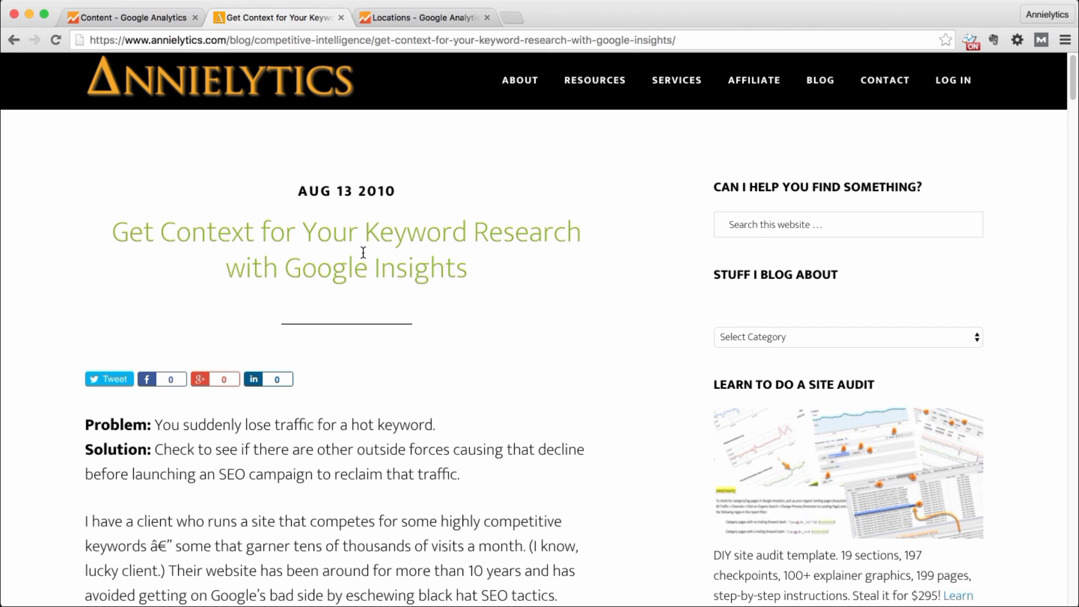
mouse_move(294, 200)
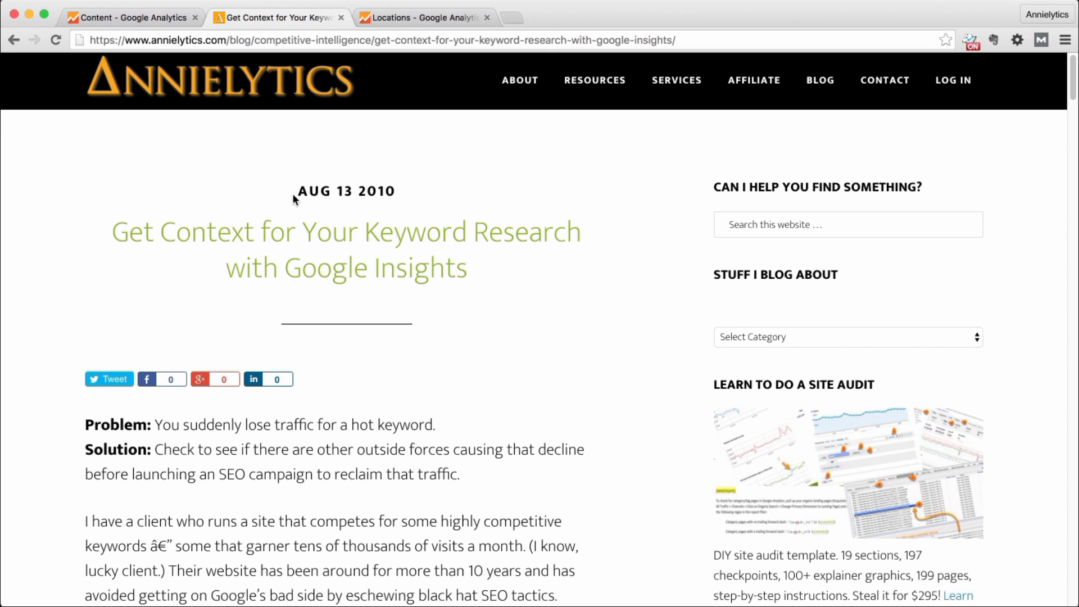
mouse_move(264, 119)
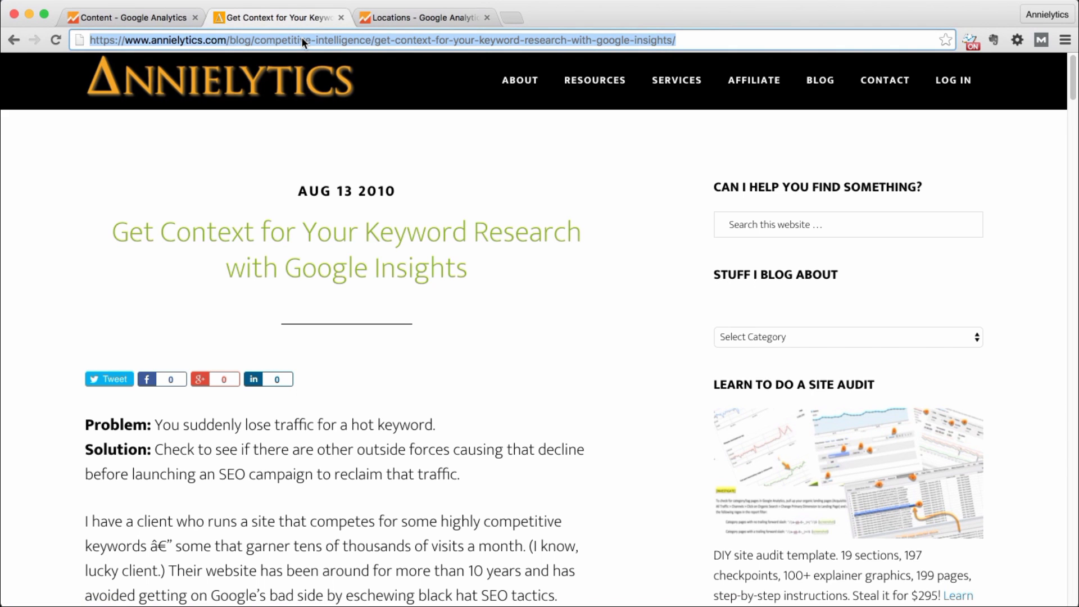
mouse_move(95, 314)
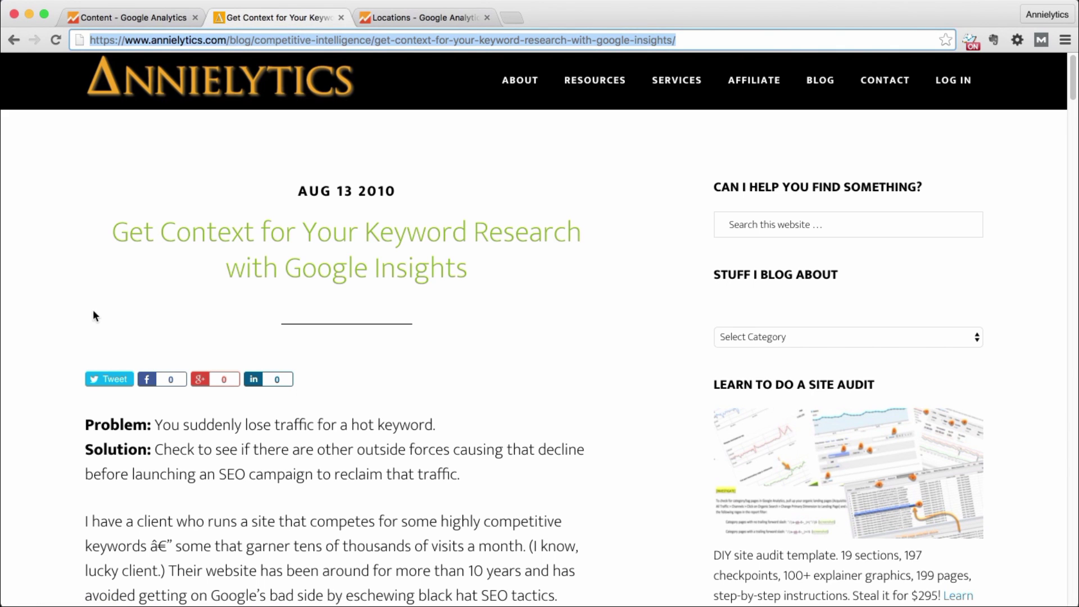
click(135, 18)
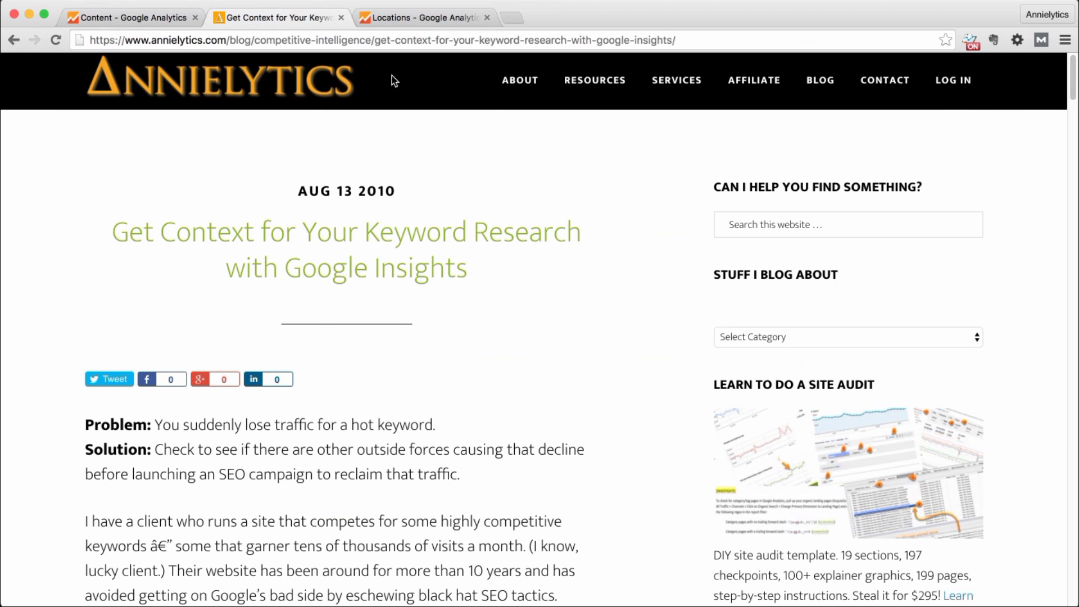
- Filter real-time traffic to the keyword-research blog post, drop the Philadelphia filter, and see the visitor's city in Locations
click(135, 17)
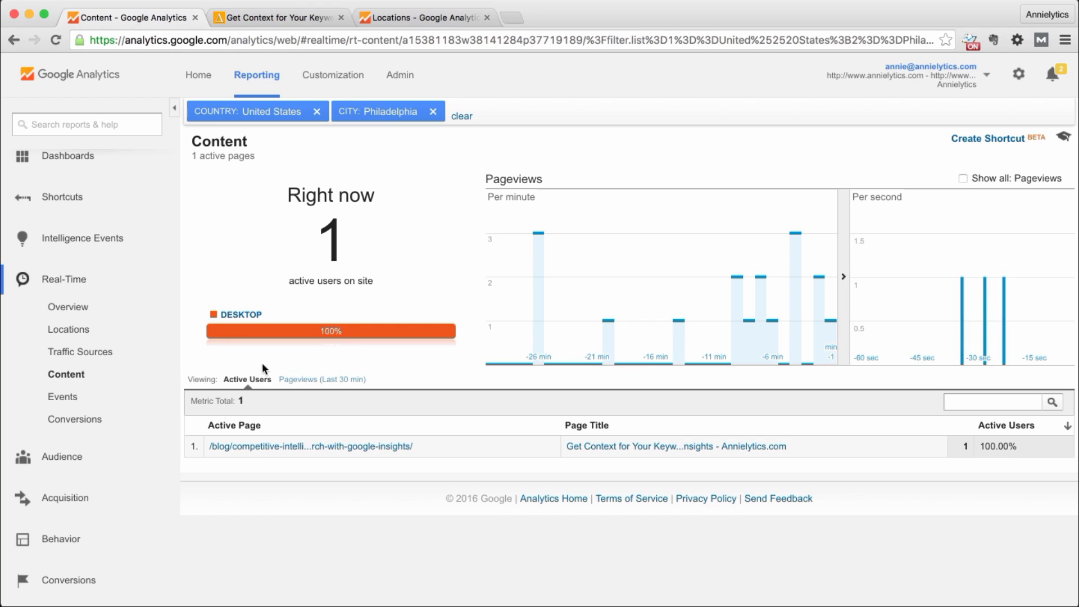
mouse_move(261, 452)
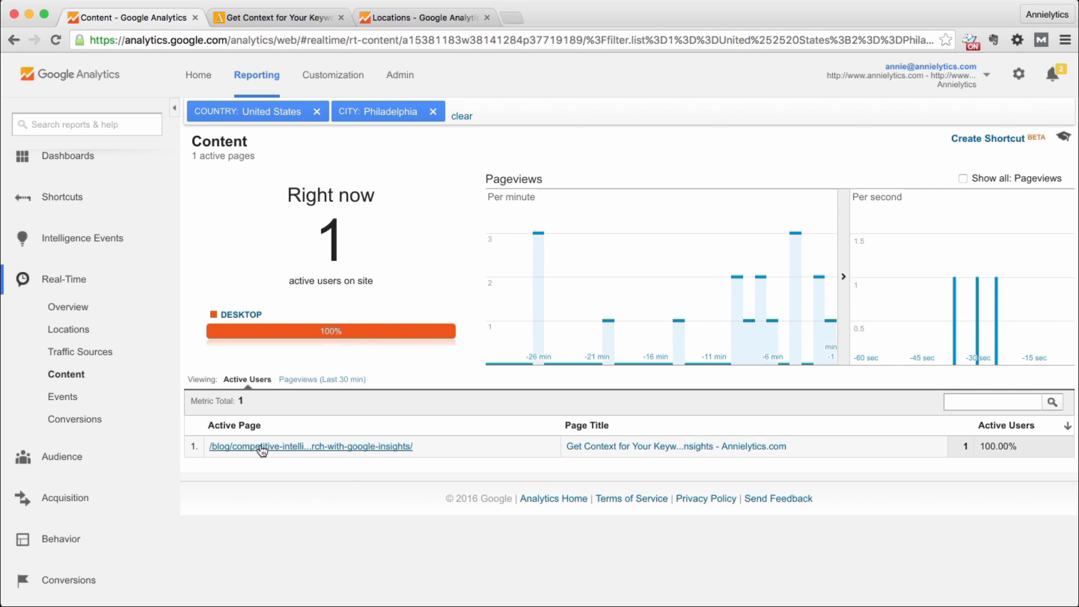
click(263, 447)
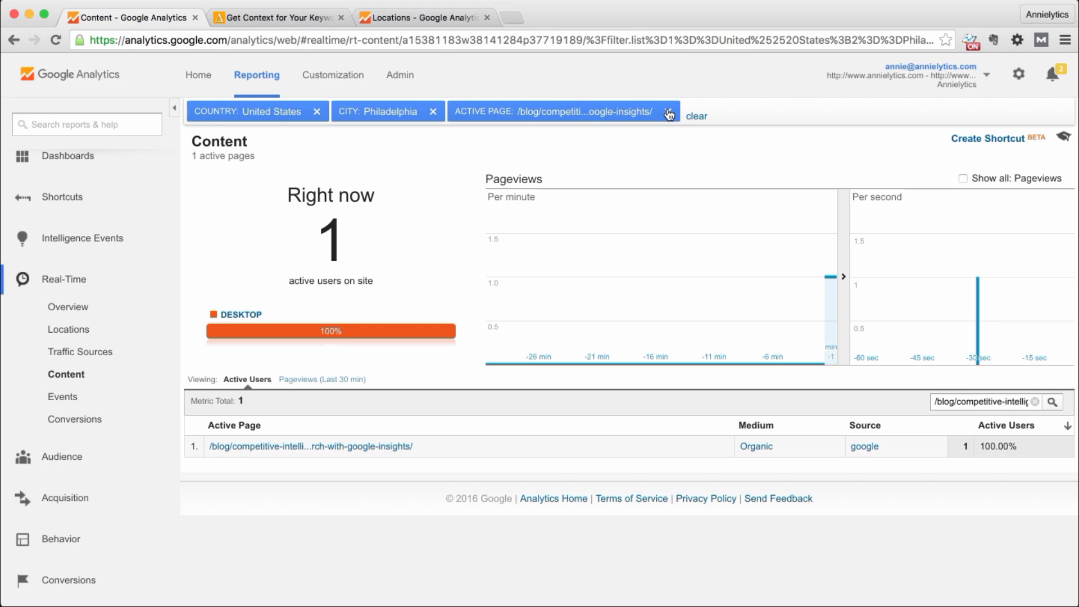
mouse_move(433, 115)
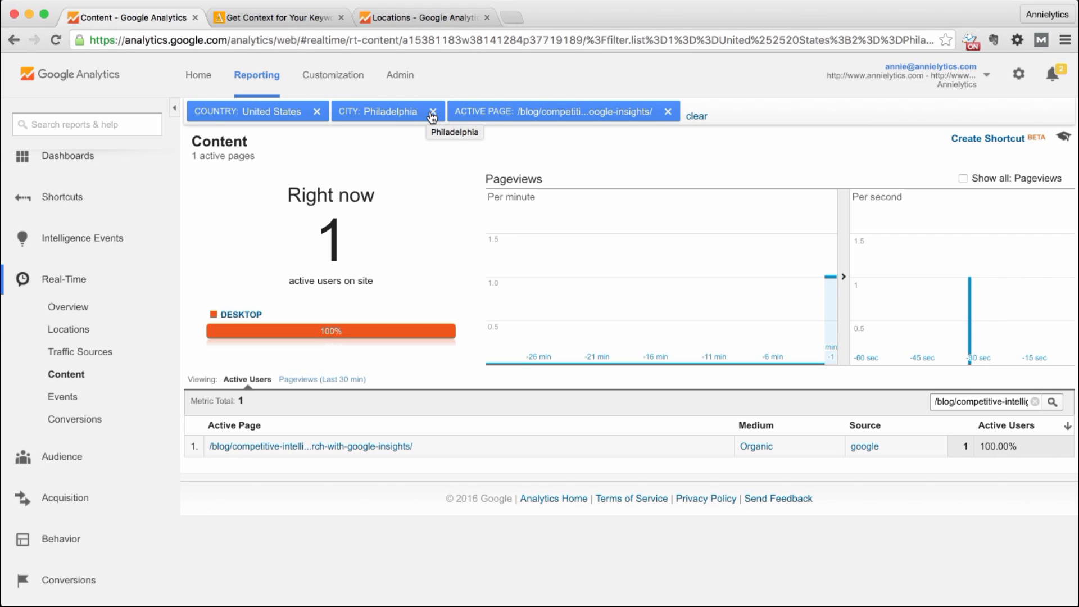
click(433, 112)
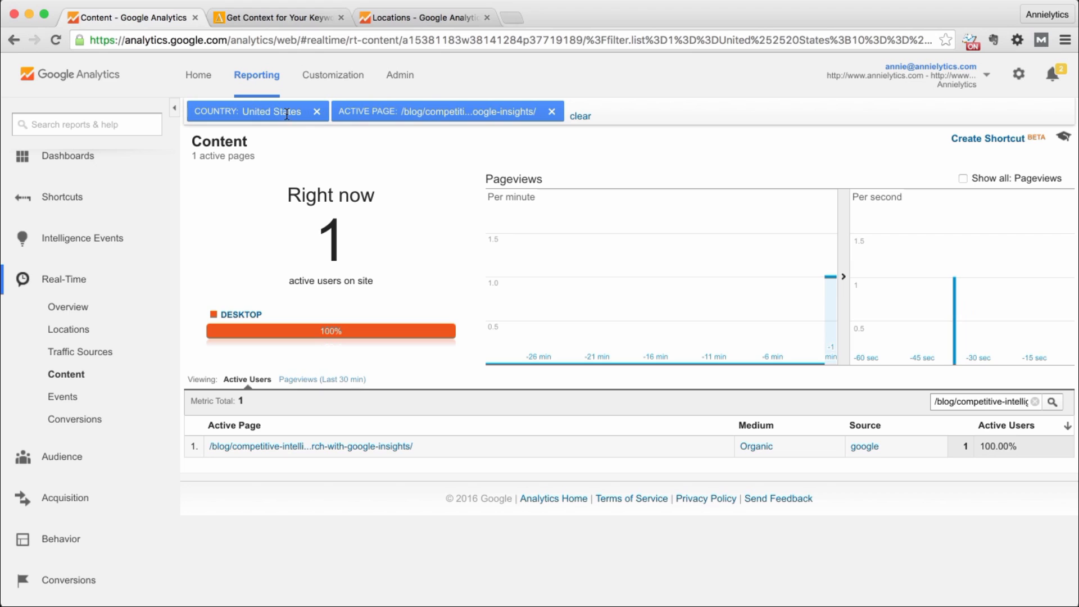
mouse_move(475, 113)
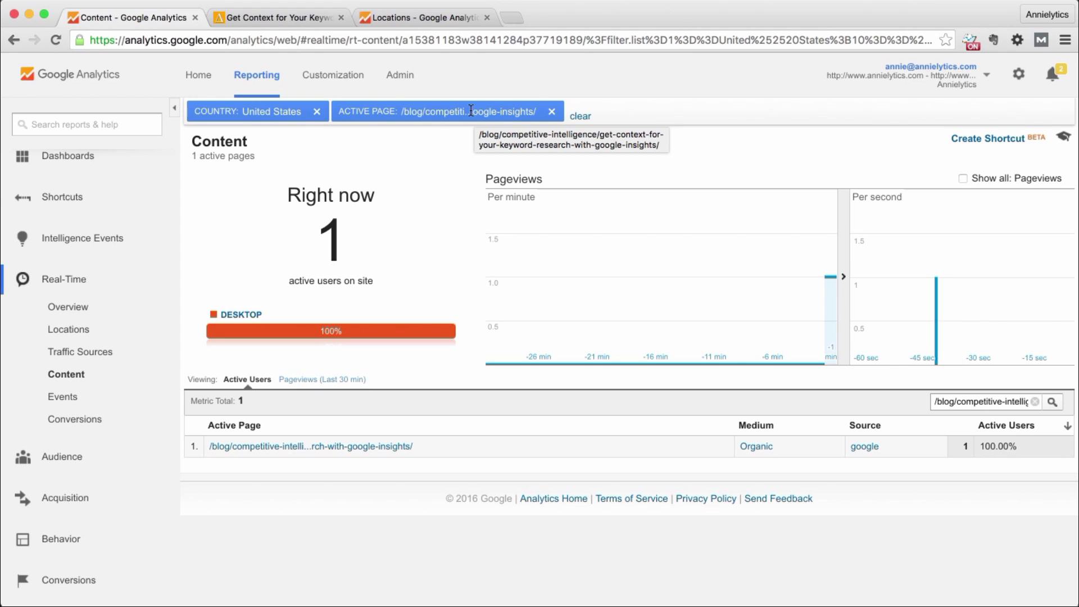
click(68, 329)
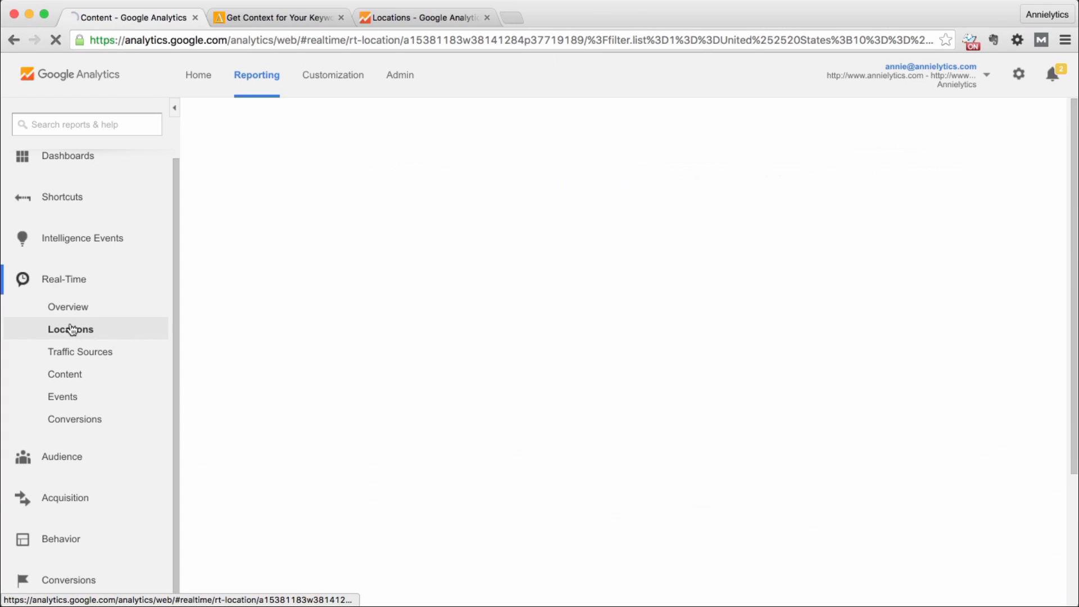
click(69, 329)
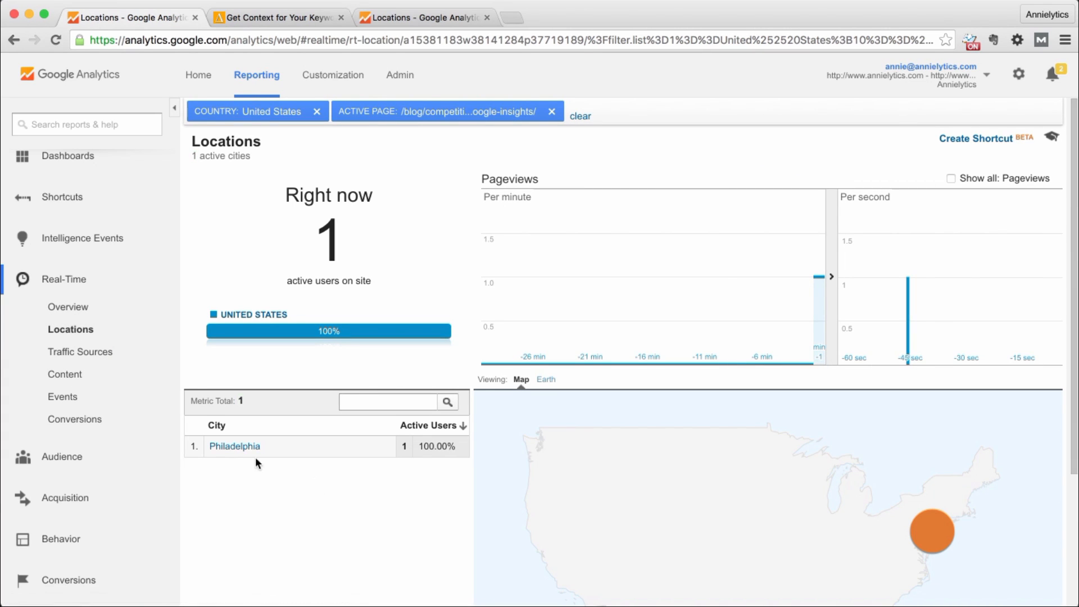
mouse_move(242, 452)
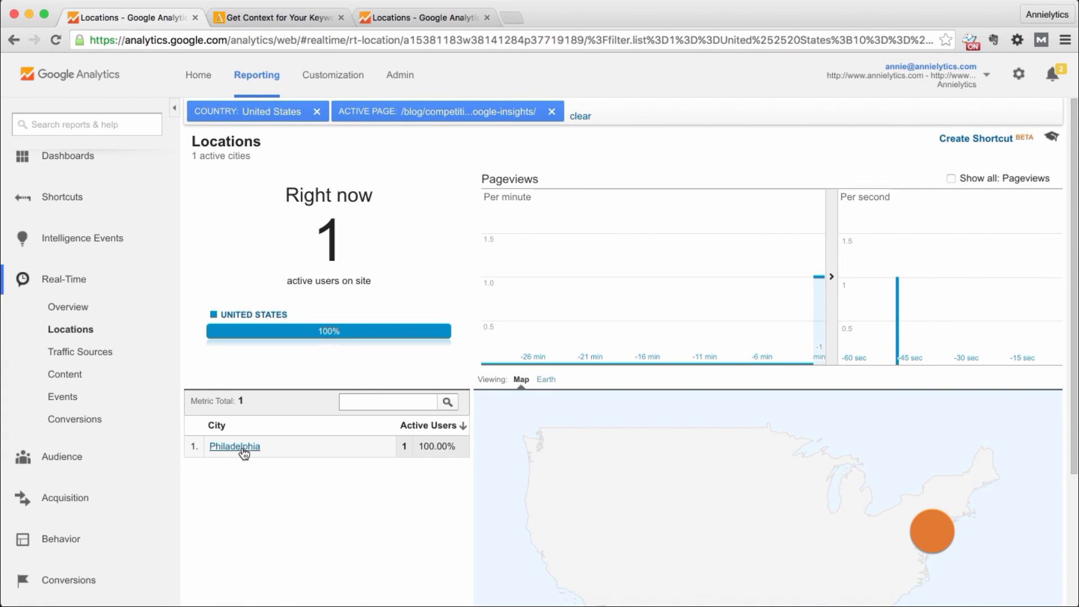
mouse_move(319, 364)
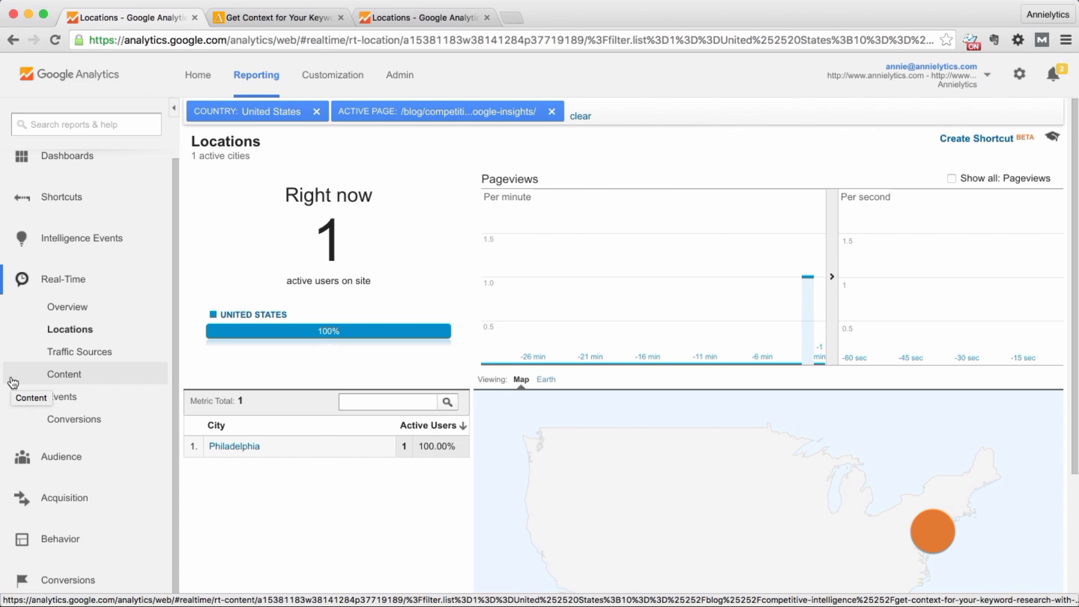
- Leave the blog post for the Resources page and confirm the filtered Content and Locations reports drop to zero active users
click(64, 374)
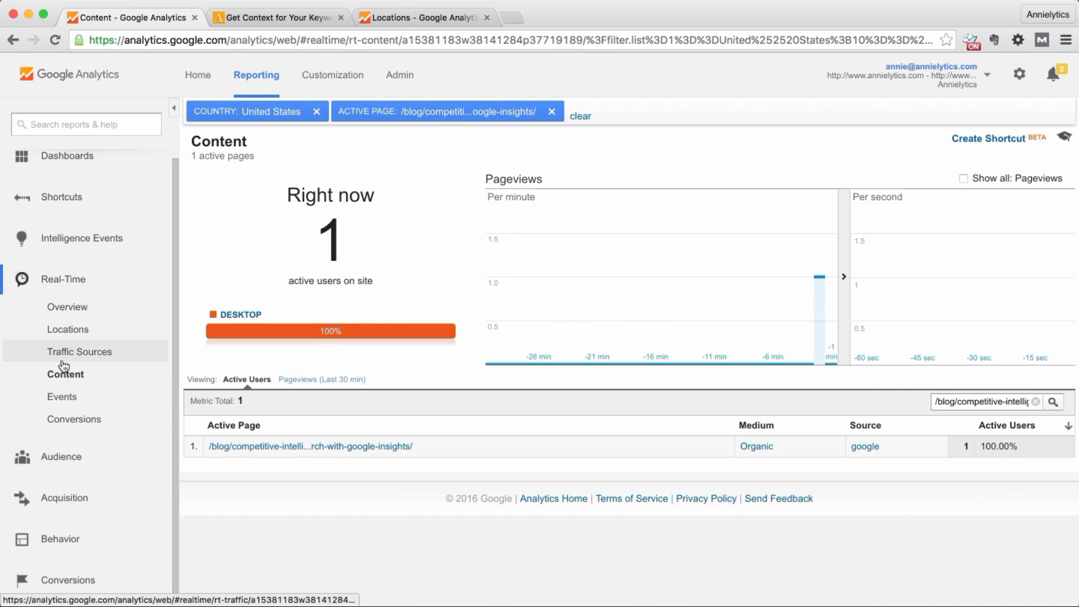
click(279, 18)
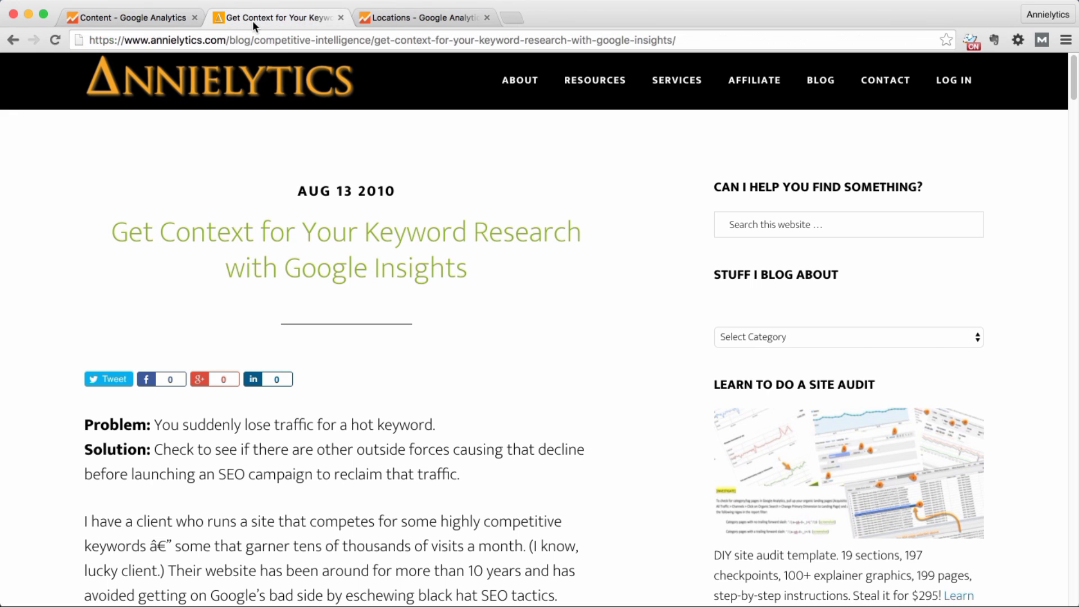
click(594, 81)
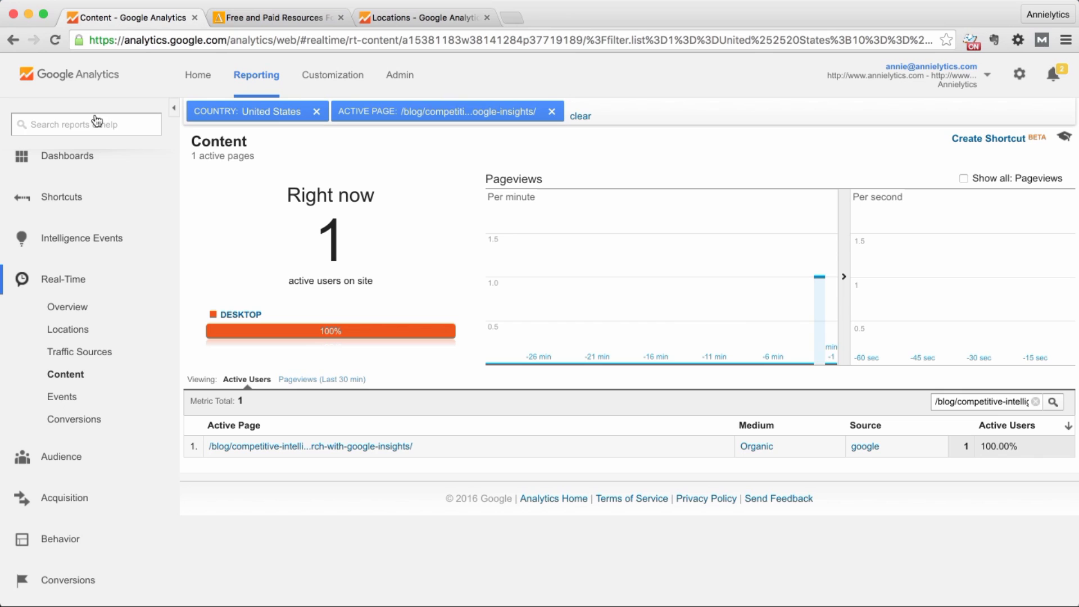
mouse_move(47, 362)
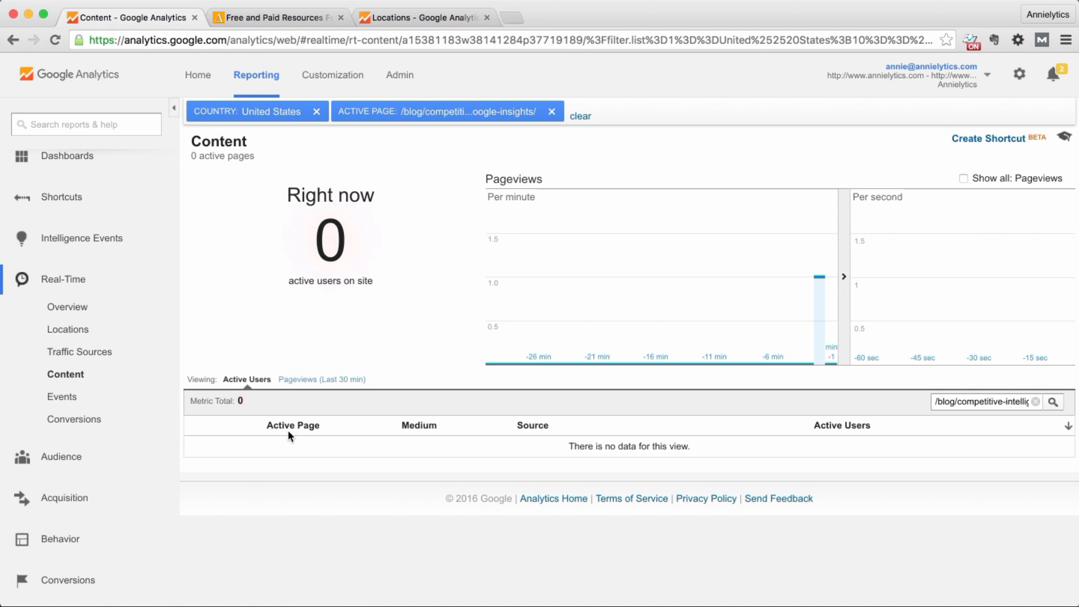
mouse_move(267, 460)
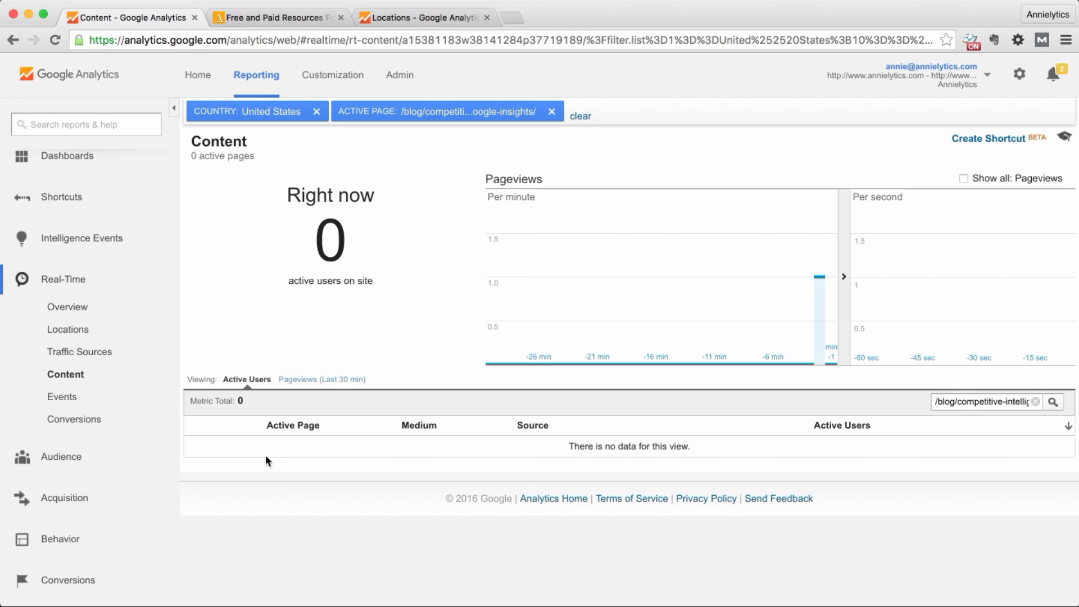
mouse_move(453, 250)
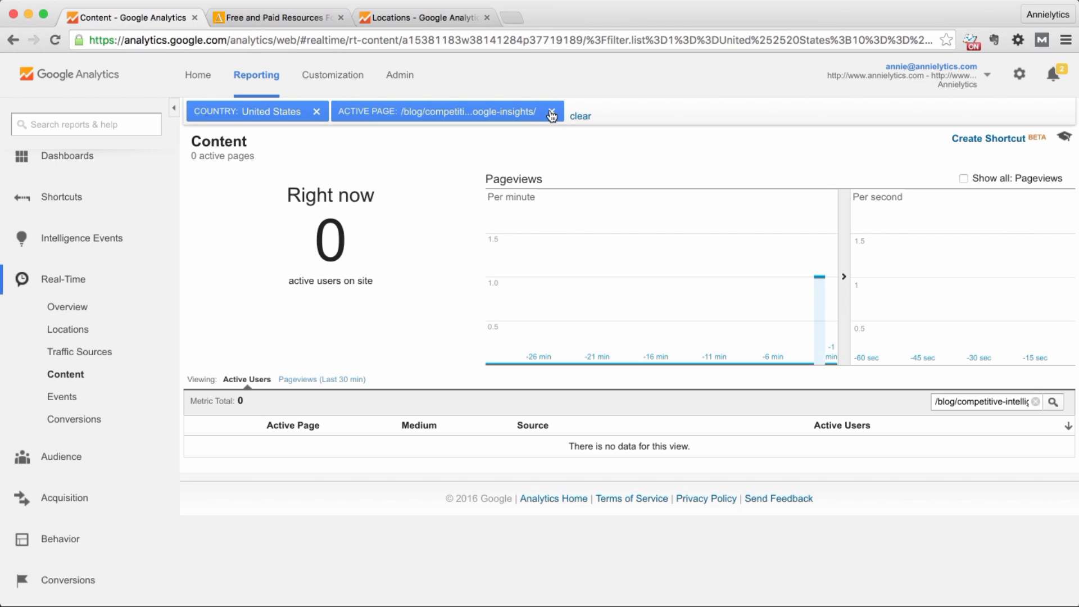
mouse_move(551, 114)
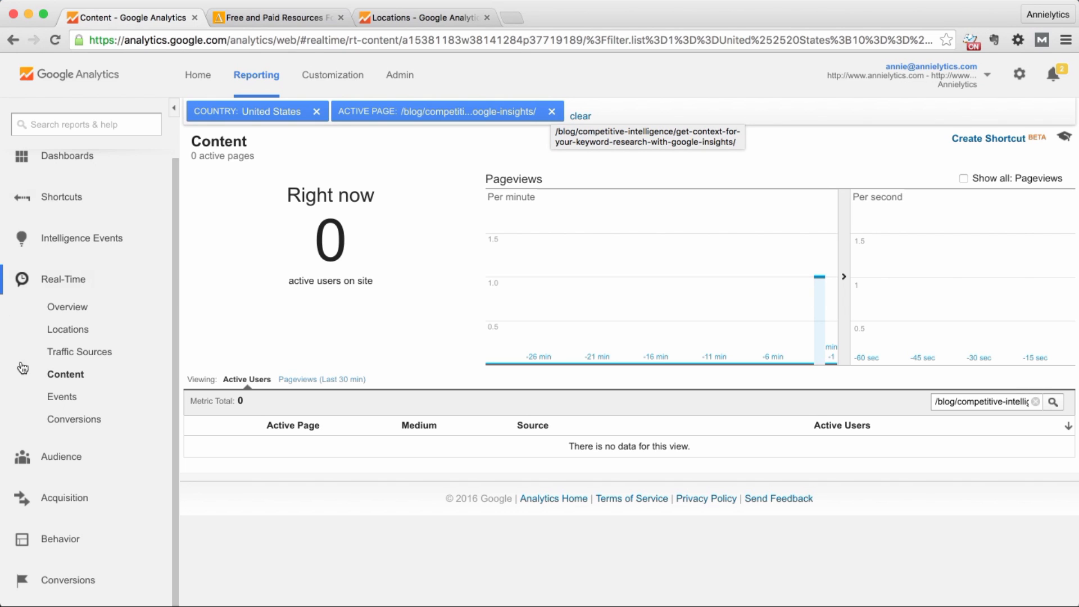
click(67, 329)
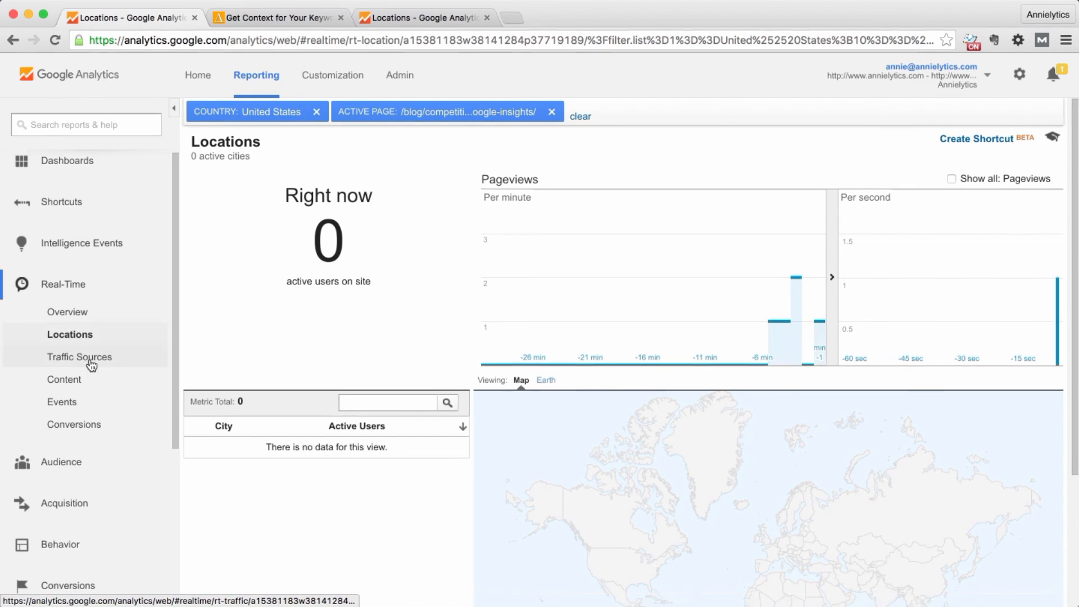
mouse_move(557, 141)
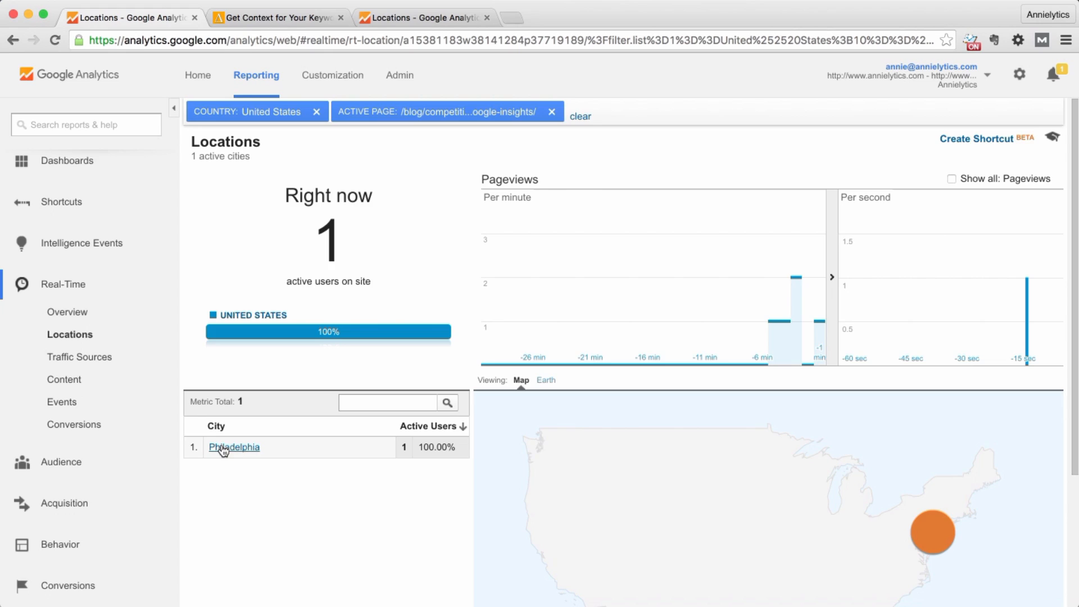
- Filter real-time traffic to United States and Philadelphia, dropping the blog post page filter
click(233, 447)
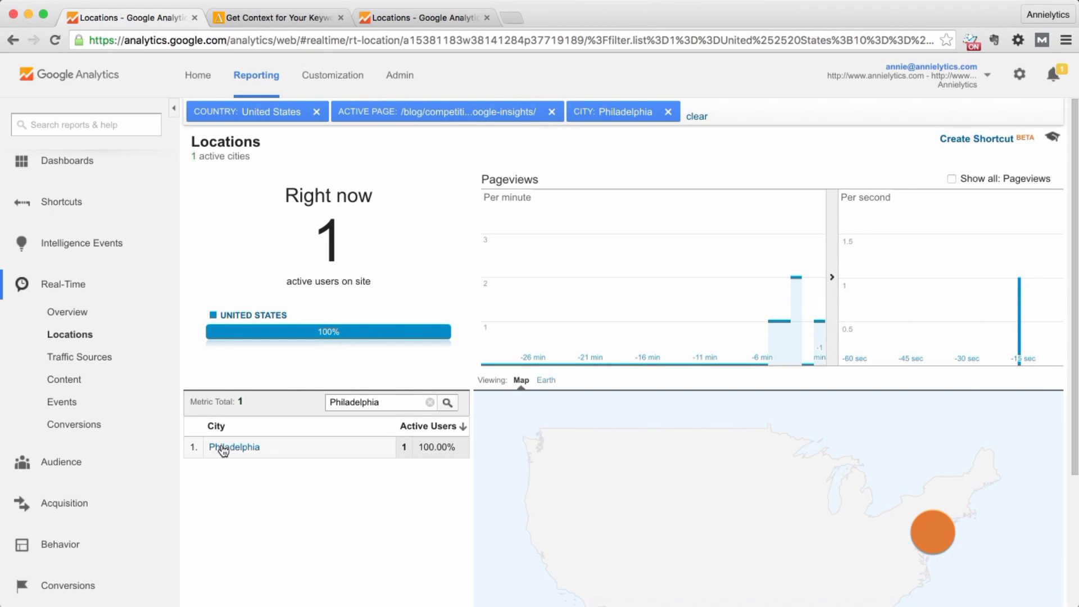
mouse_move(305, 424)
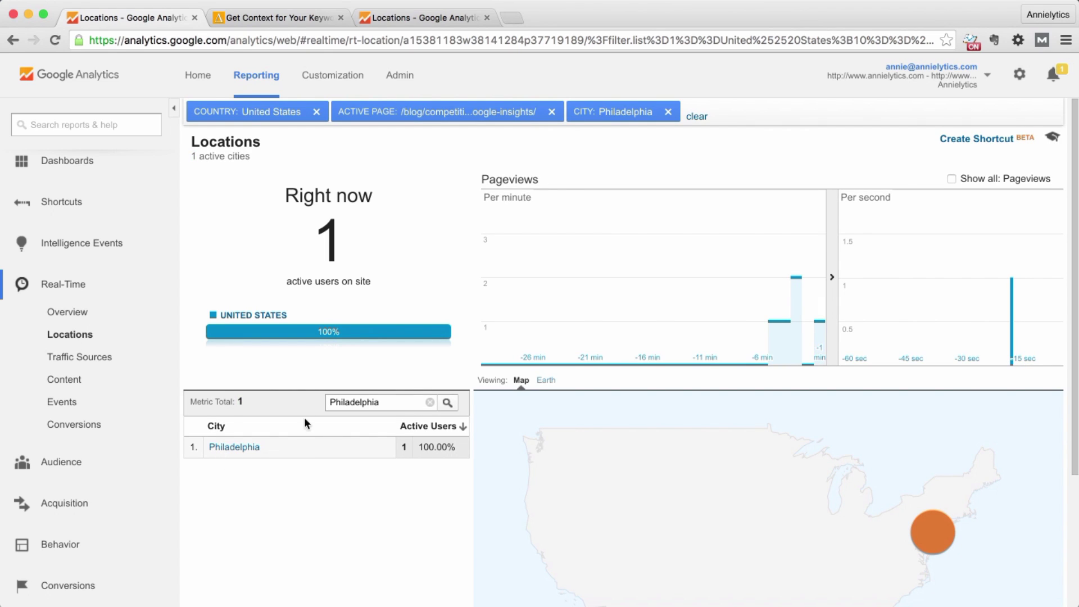
click(553, 111)
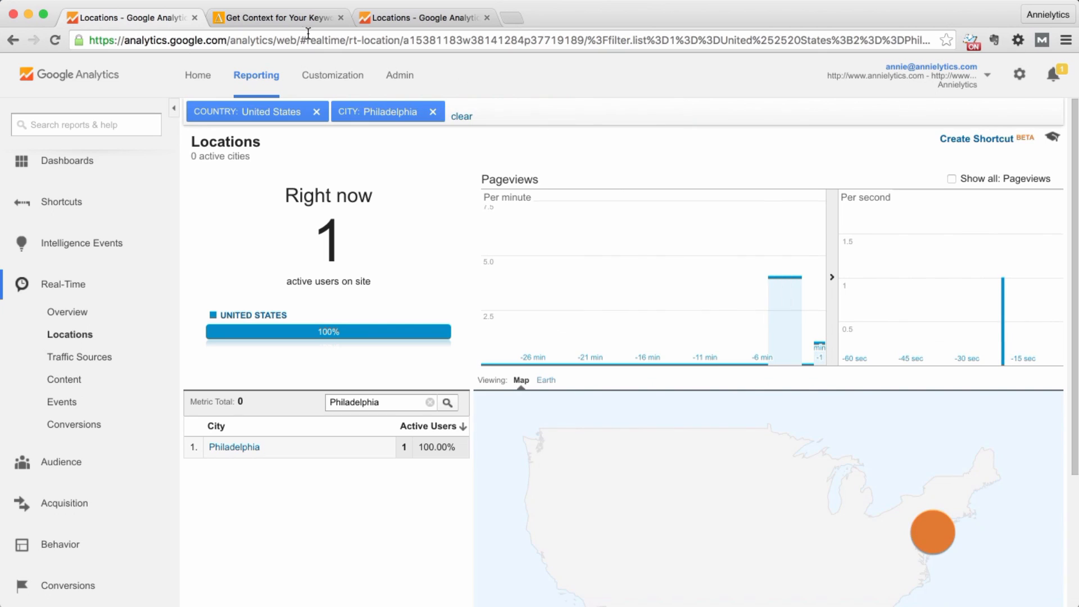
- Visit the site's Services page and see /services/ as the single active page in Content
click(278, 18)
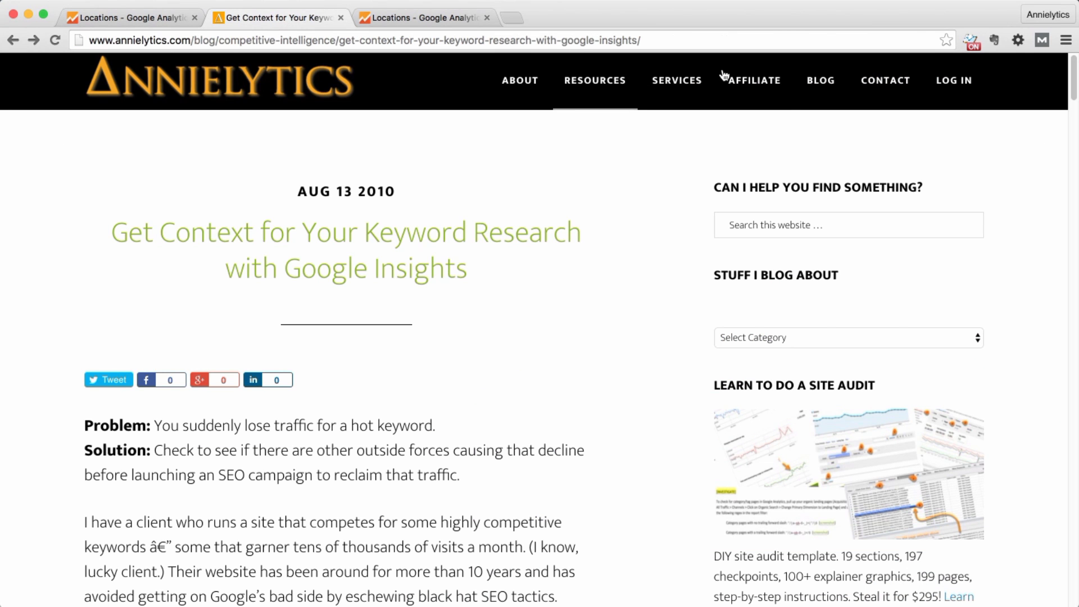
click(677, 81)
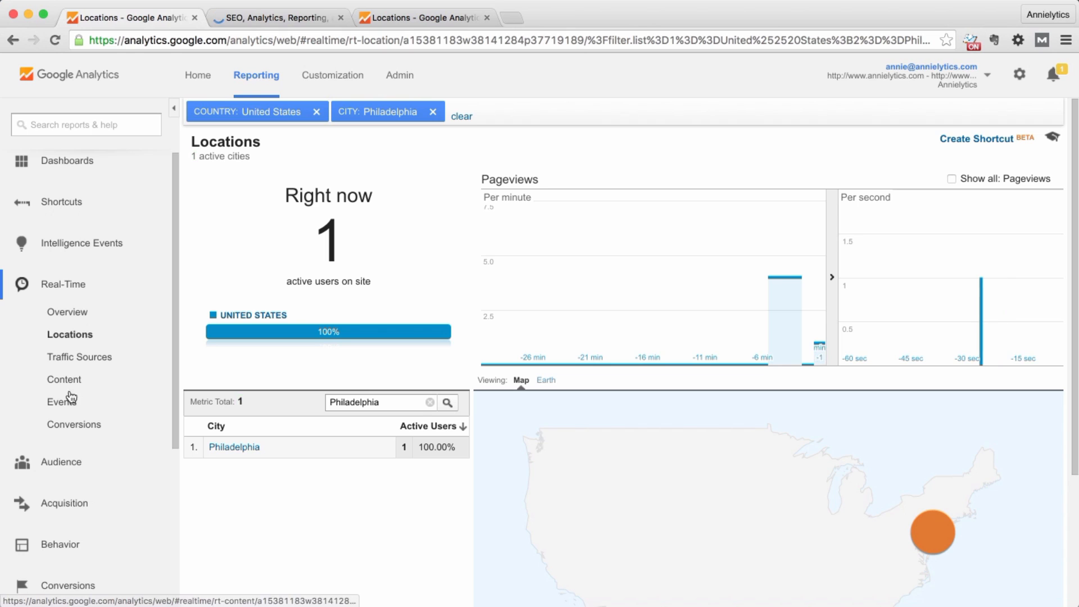
click(63, 379)
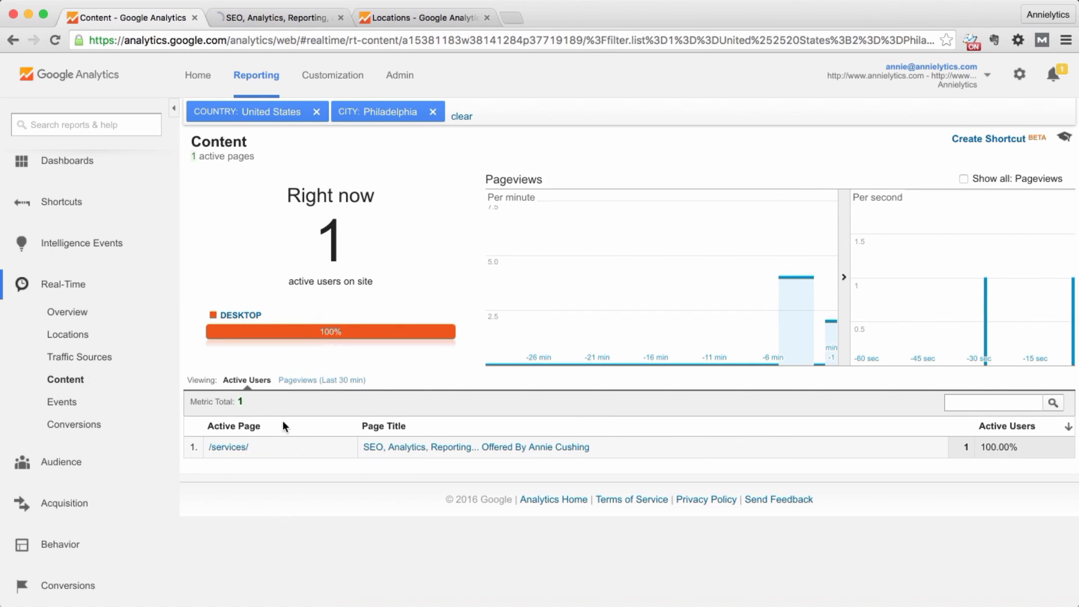